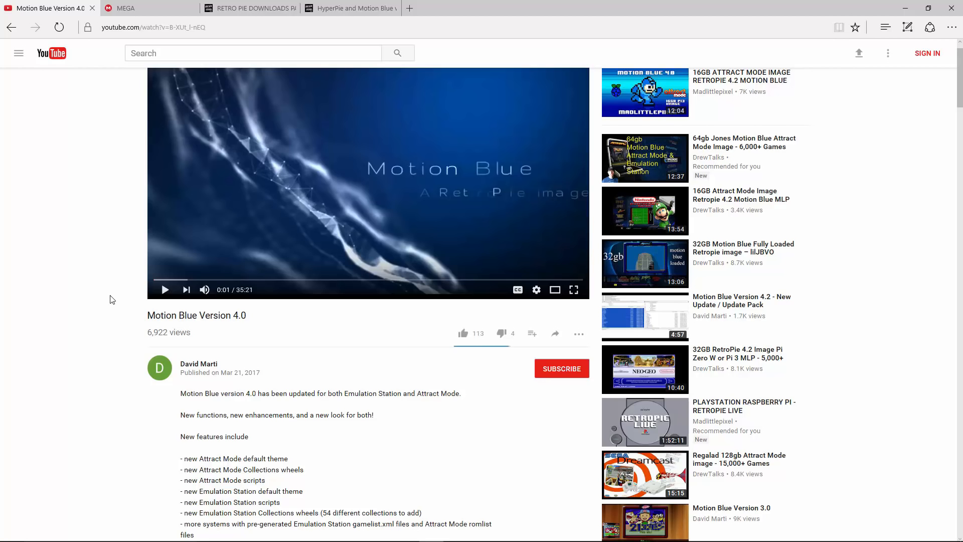
pyautogui.moveTo(140, 262)
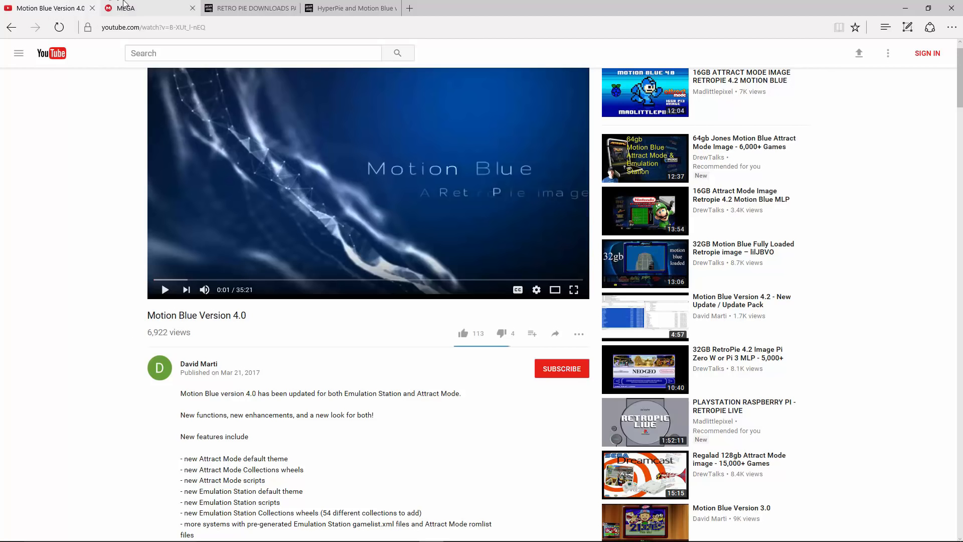
# Step: Check the MEGA image download tab, then scroll the HyperPie and Motion Blue ROM pack list
pyautogui.click(147, 8)
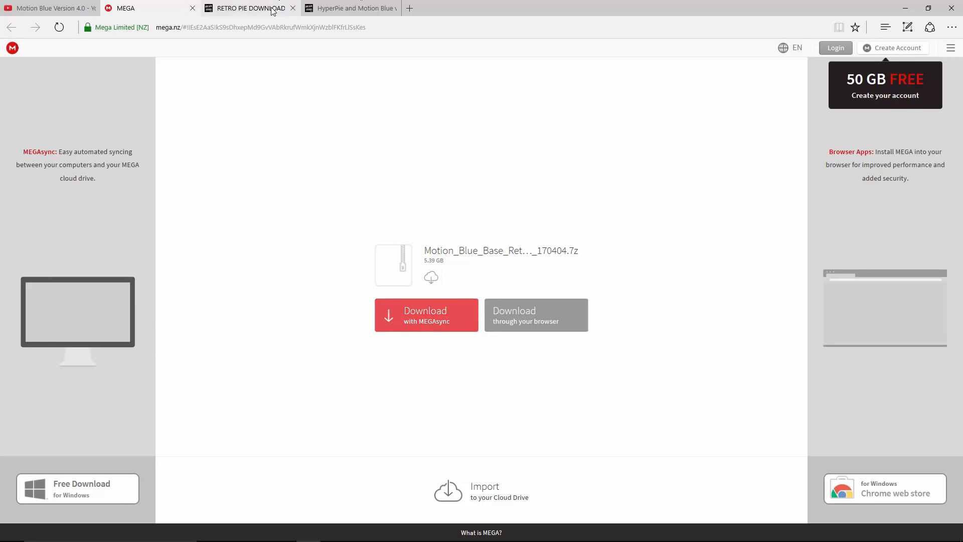
pyautogui.moveTo(248, 8)
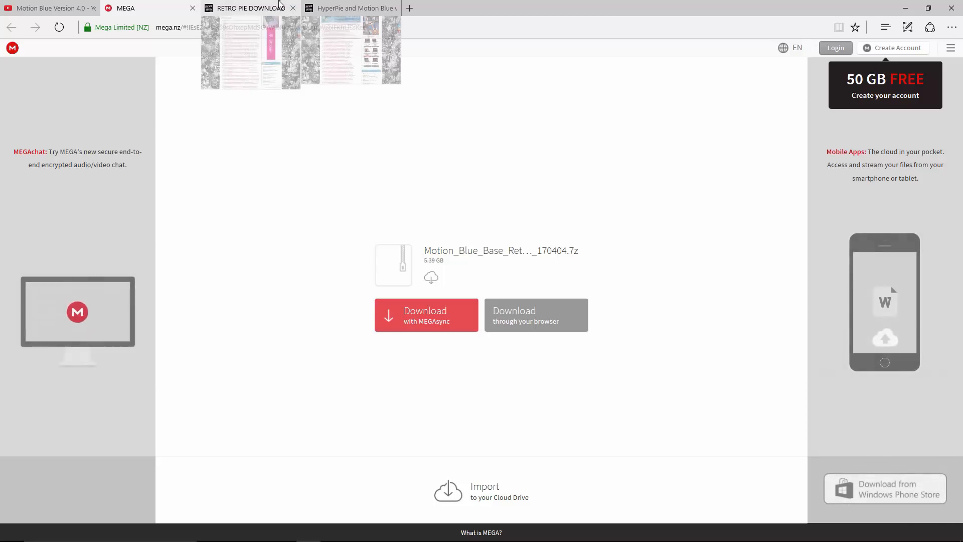
pyautogui.click(351, 8)
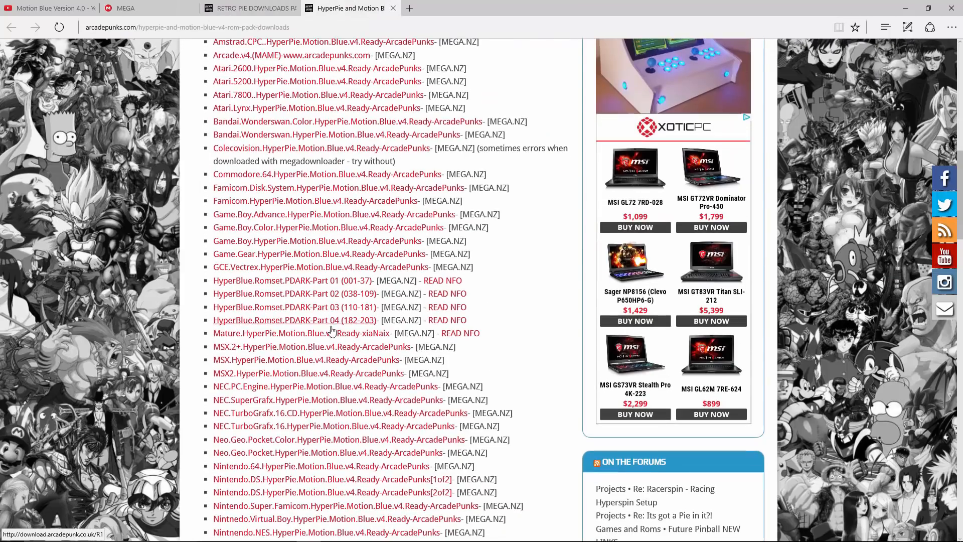
pyautogui.scroll(3)
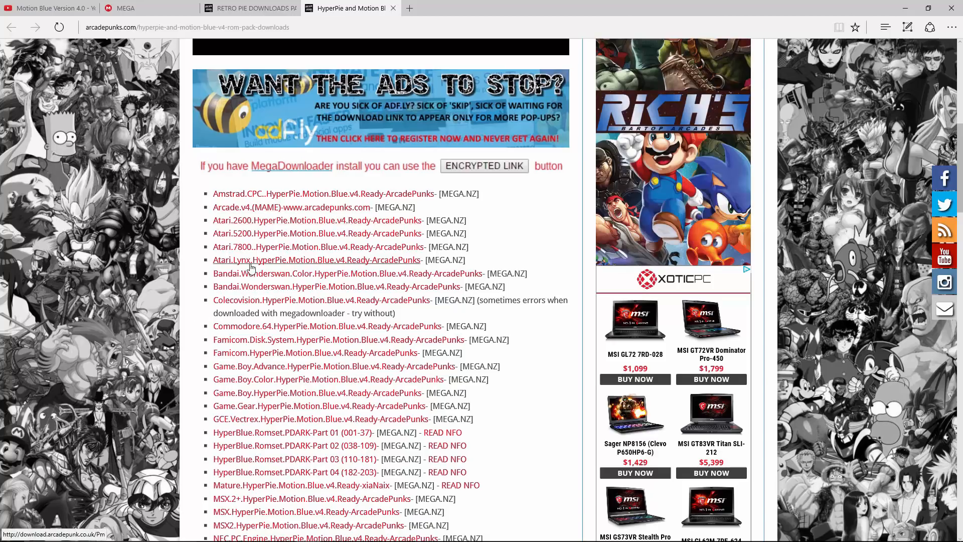
pyautogui.scroll(-3)
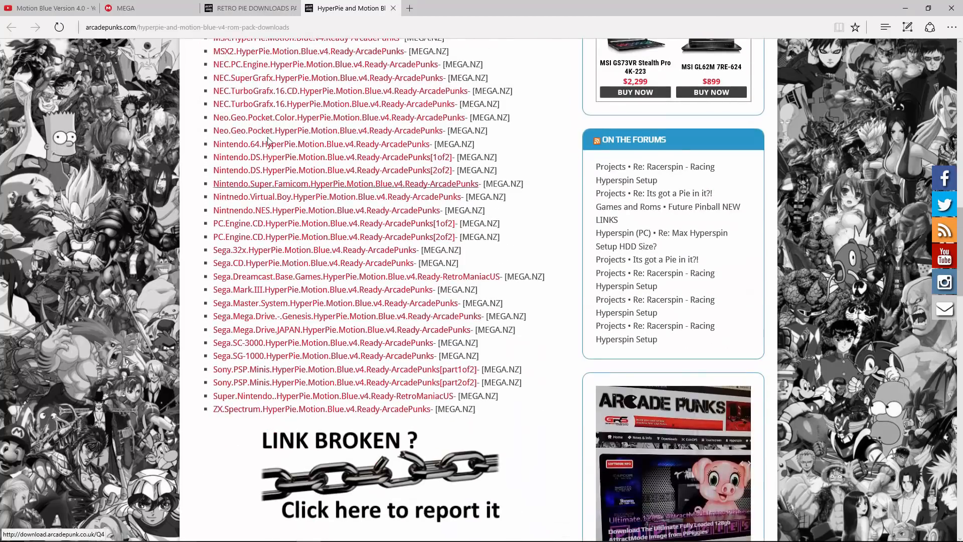
pyautogui.scroll(3)
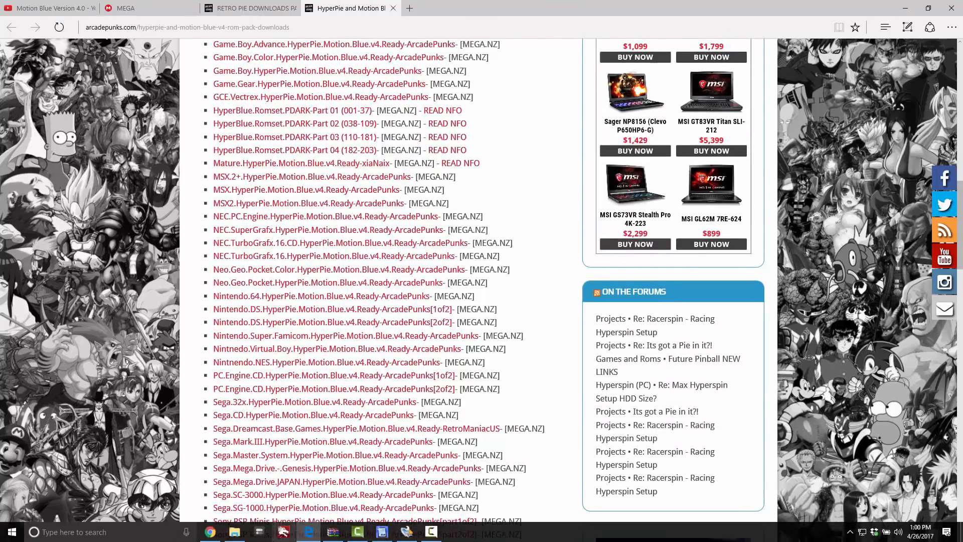
# Step: Open the Motion Blue image folder and select the 9.10 GB image and its 7z archive
pyautogui.click(233, 532)
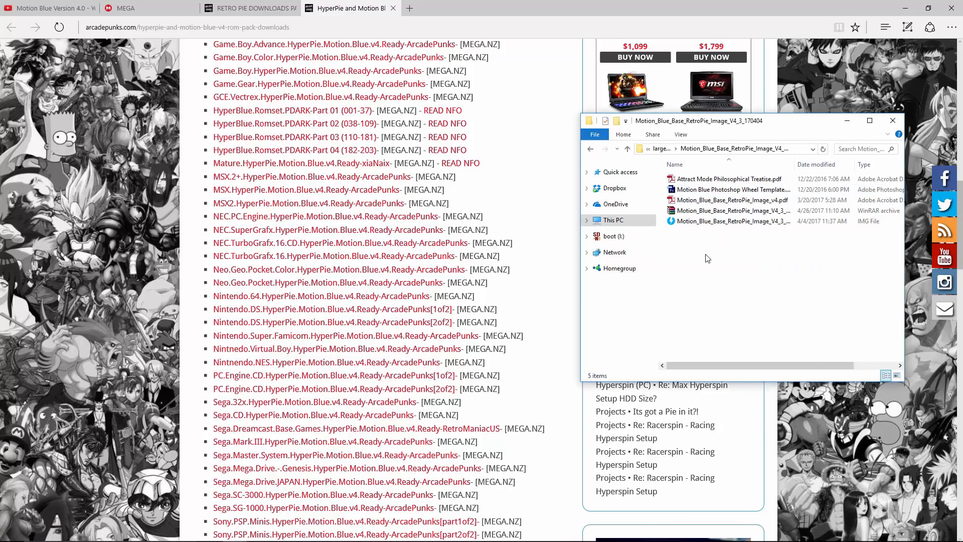
pyautogui.click(730, 221)
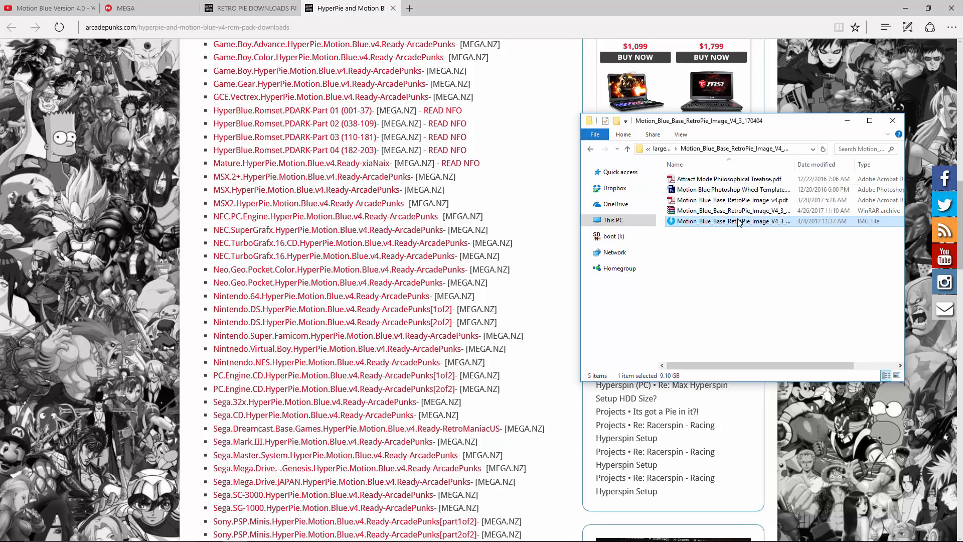
pyautogui.click(731, 210)
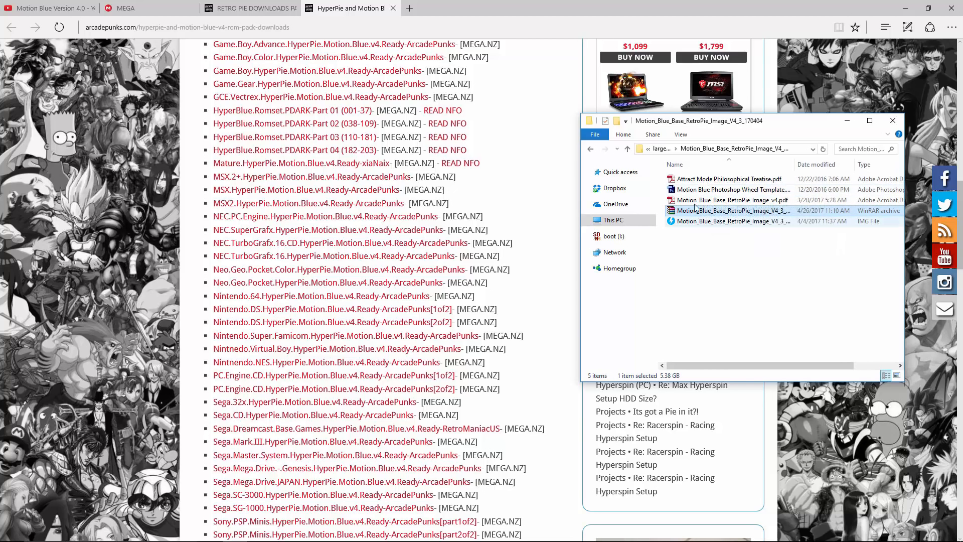
pyautogui.click(737, 221)
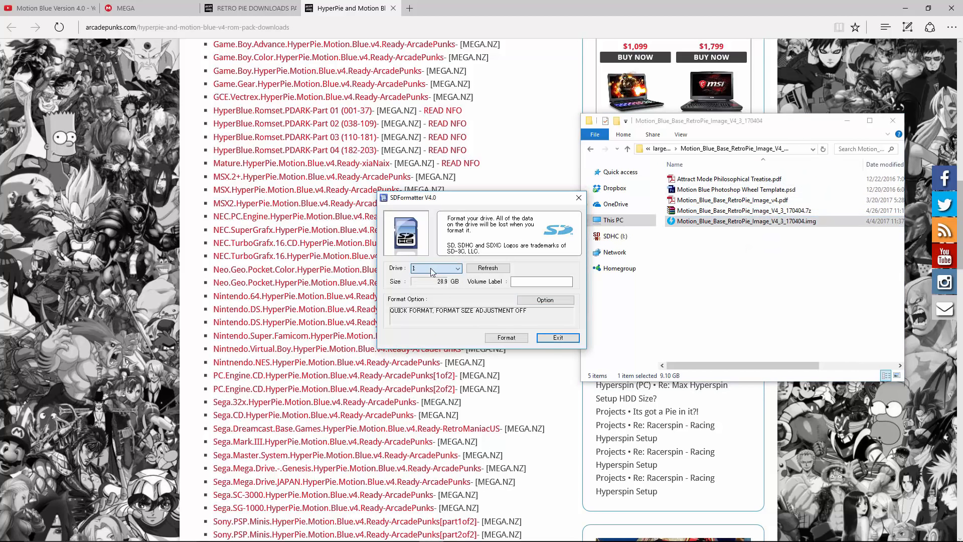
# Step: Quick-format SD card drive I: to FAT32, confirming both prompts and the completion message
pyautogui.click(506, 337)
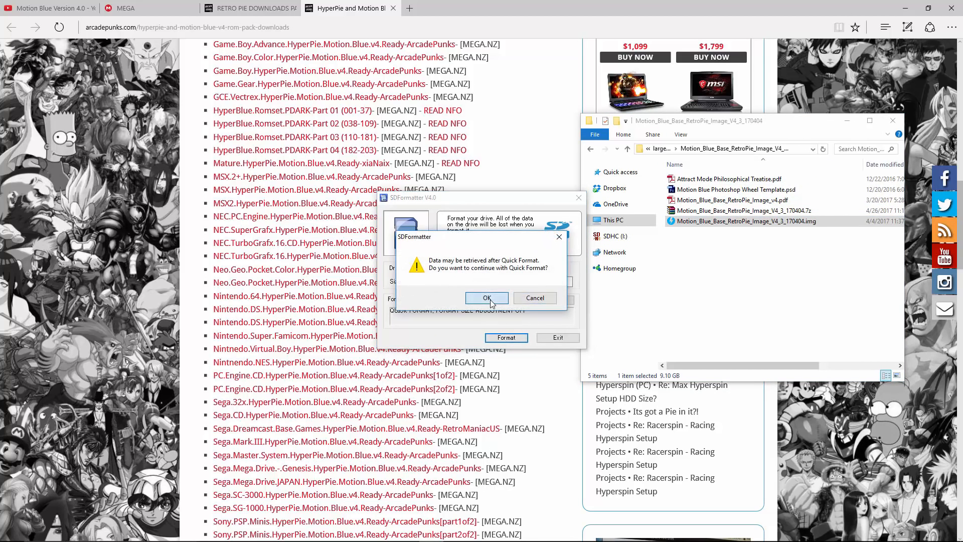
pyautogui.click(486, 298)
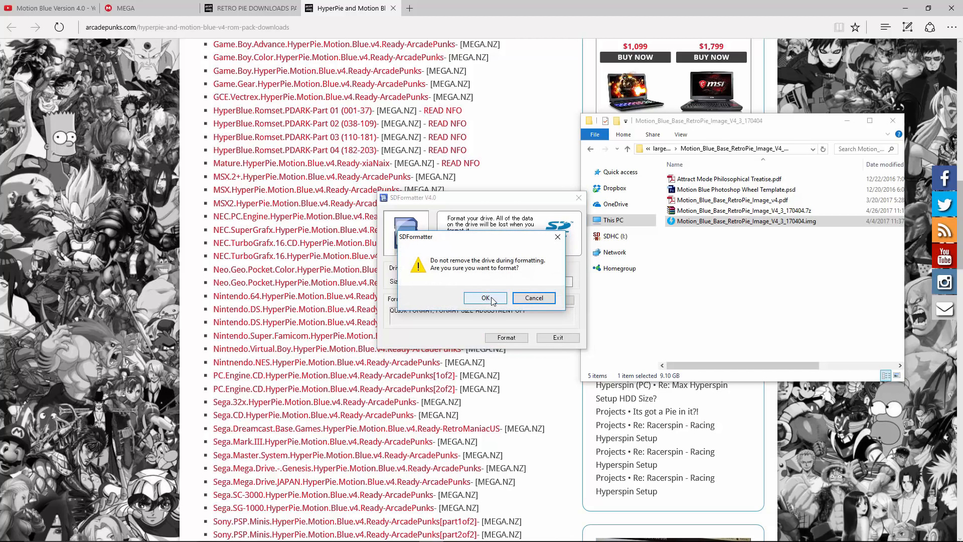
pyautogui.click(485, 298)
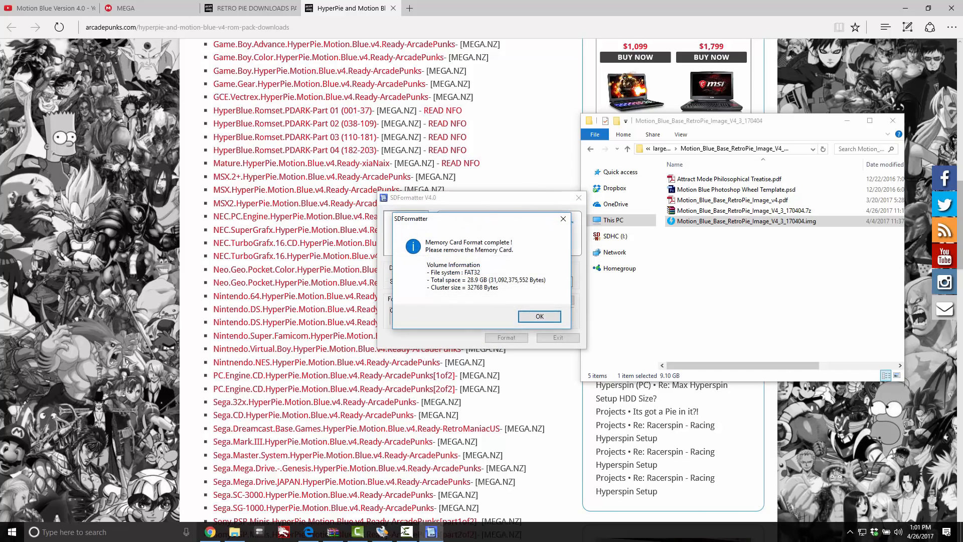
pyautogui.click(539, 315)
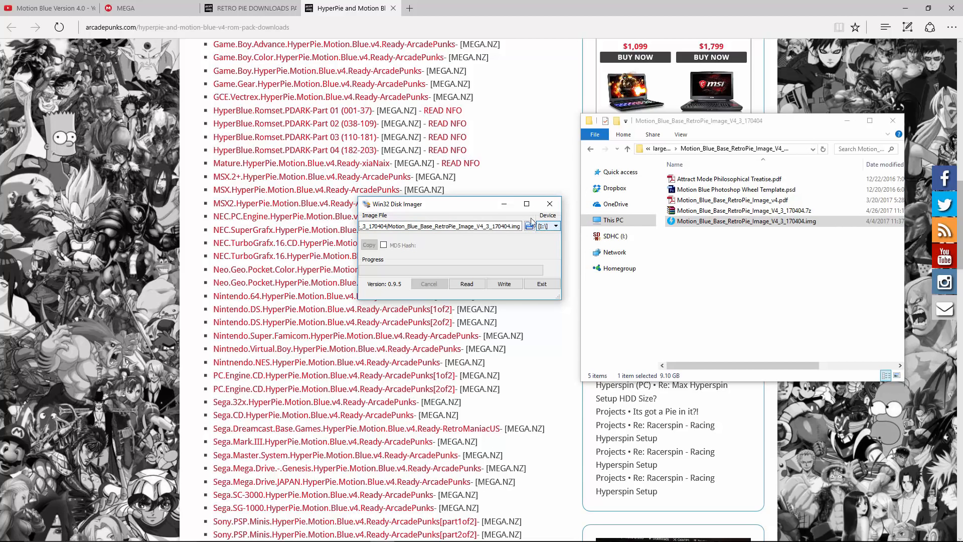
pyautogui.moveTo(504, 284)
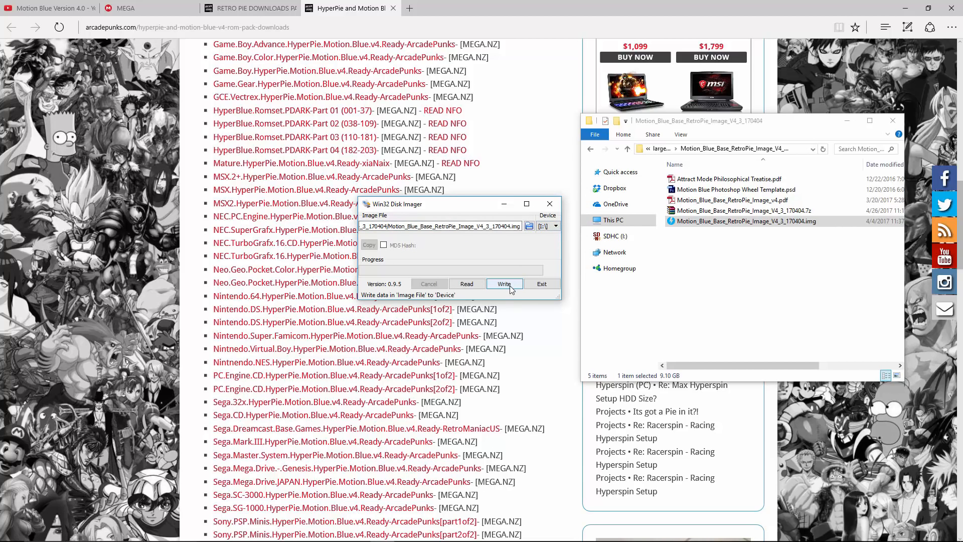
# Step: Write the Motion Blue RetroPie V4.3 .img file to device I:\ and confirm
pyautogui.click(504, 283)
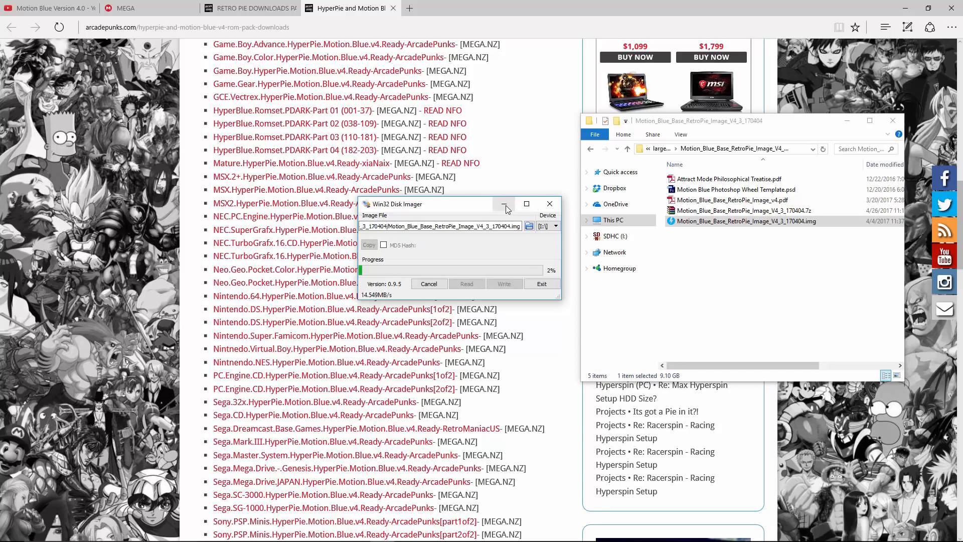
pyautogui.moveTo(503, 203)
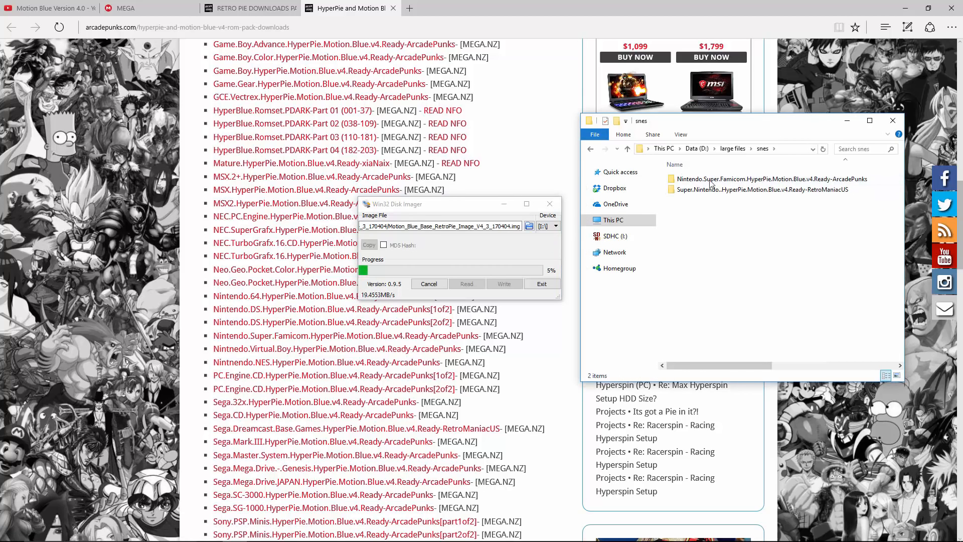
# Step: Open Super.Nintendo..RetroManiacUS > snes > wheel maximised and select the A.S.P. - Air Strike Patrol logo
pyautogui.doubleClick(759, 189)
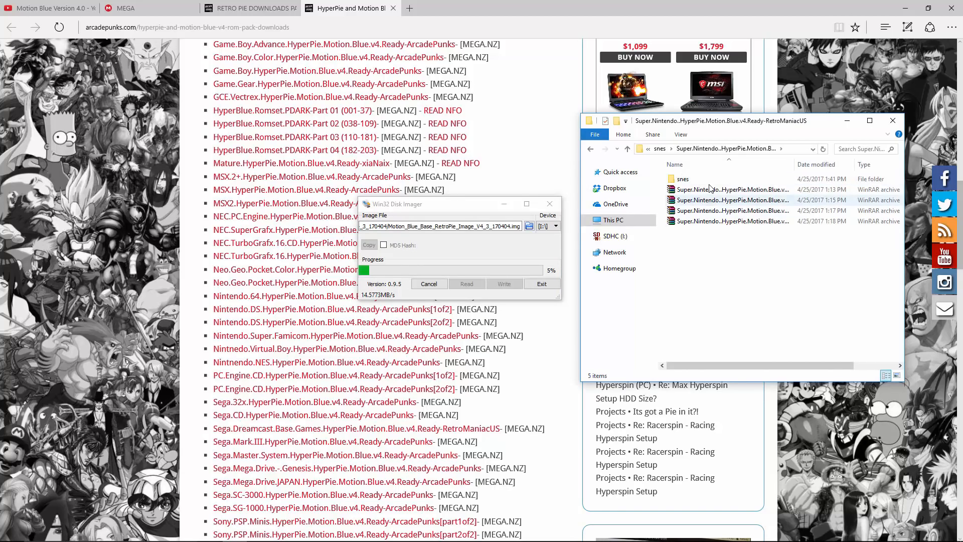
pyautogui.doubleClick(682, 179)
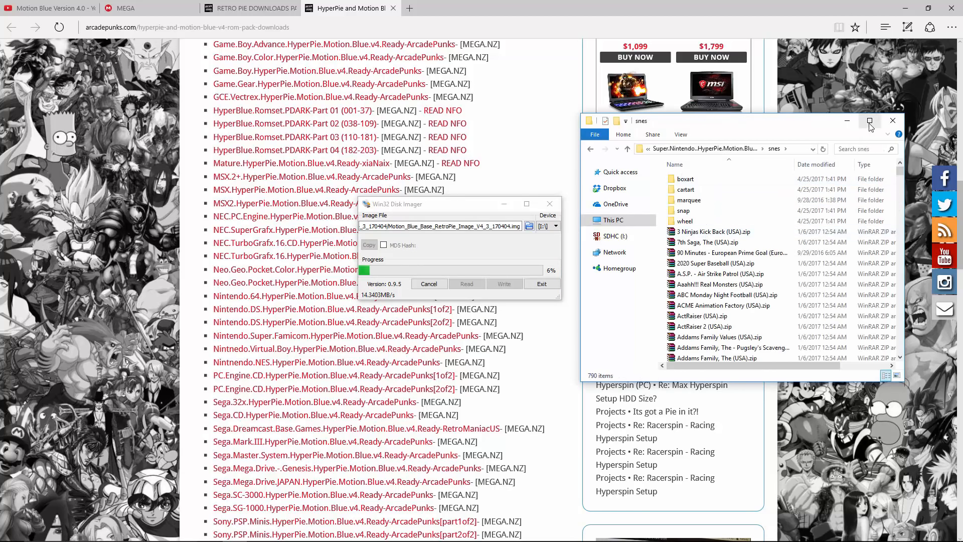
pyautogui.click(869, 120)
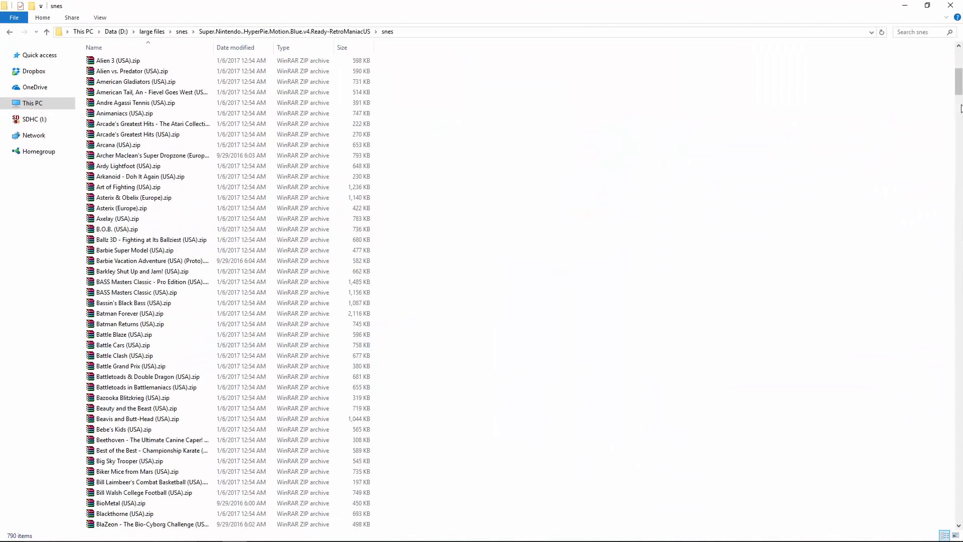
pyautogui.scroll(3)
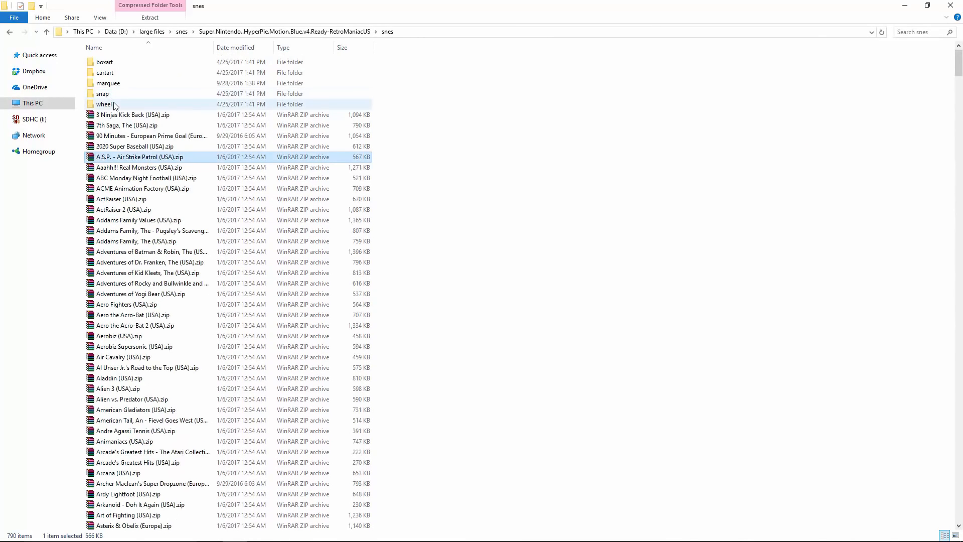
pyautogui.doubleClick(105, 104)
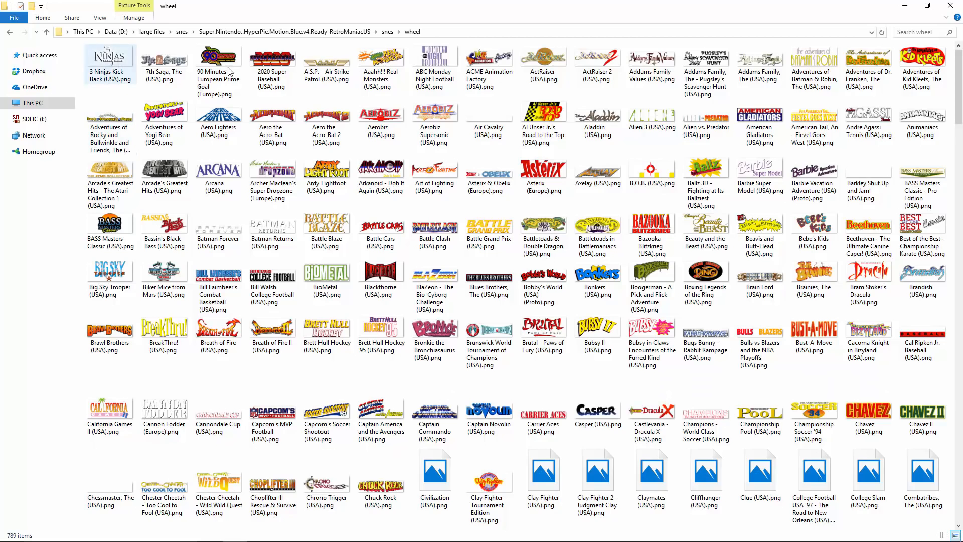
pyautogui.click(326, 58)
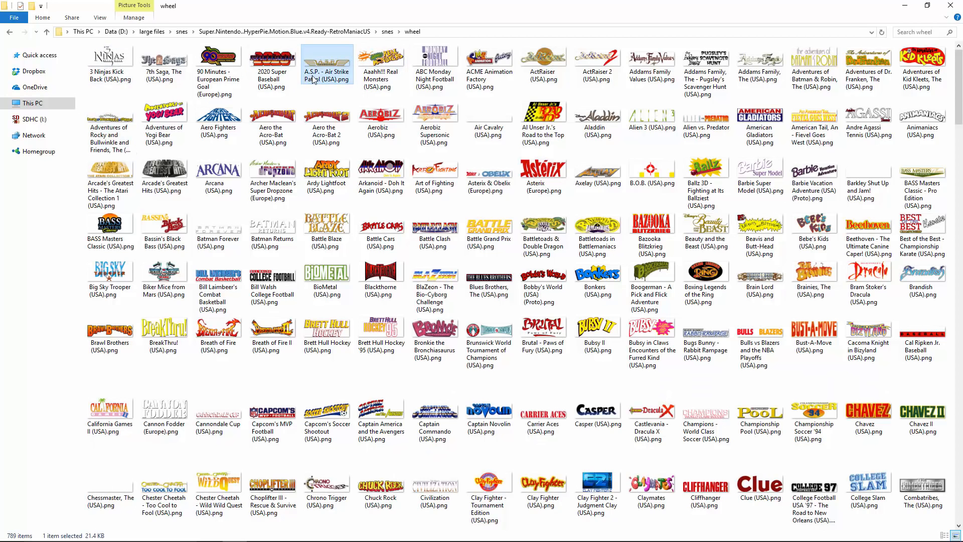
pyautogui.moveTo(317, 79)
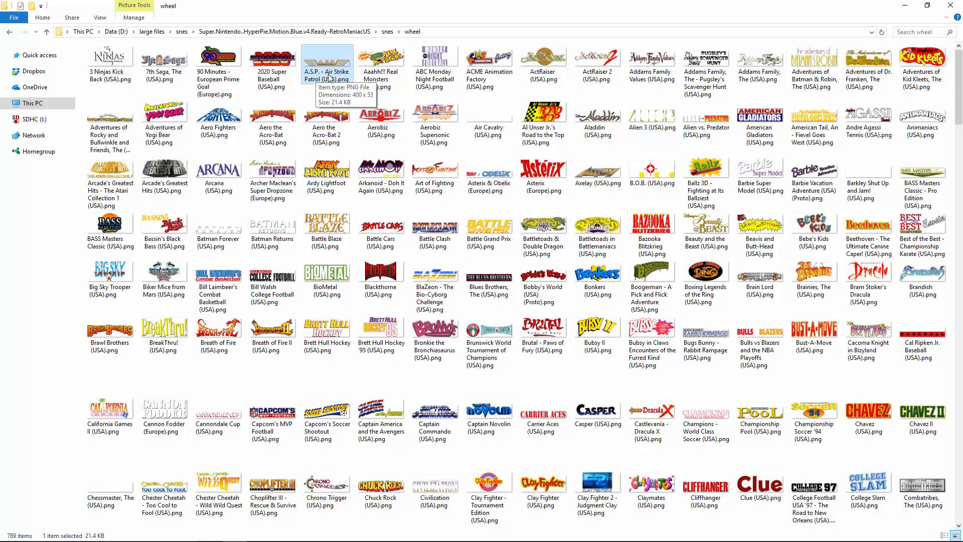
pyautogui.moveTo(272, 80)
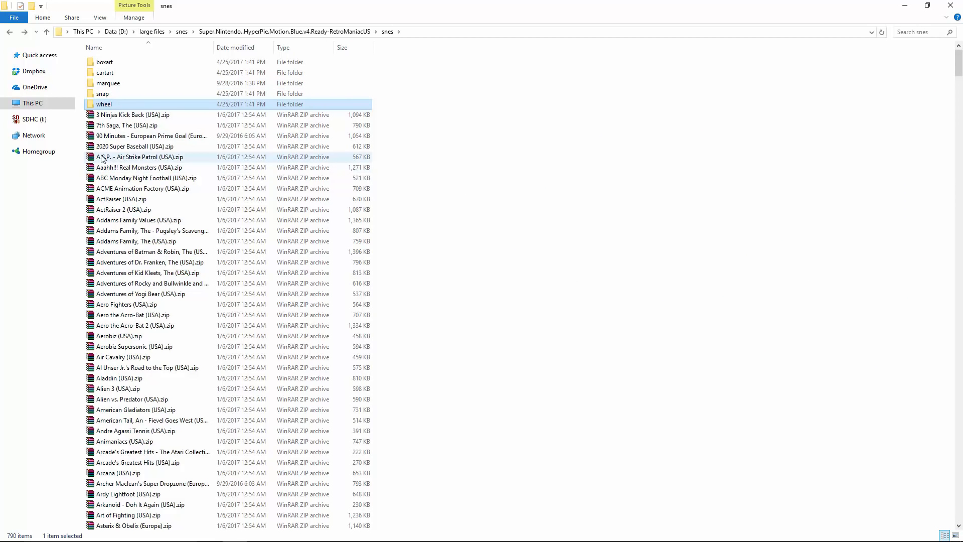
pyautogui.moveTo(141, 160)
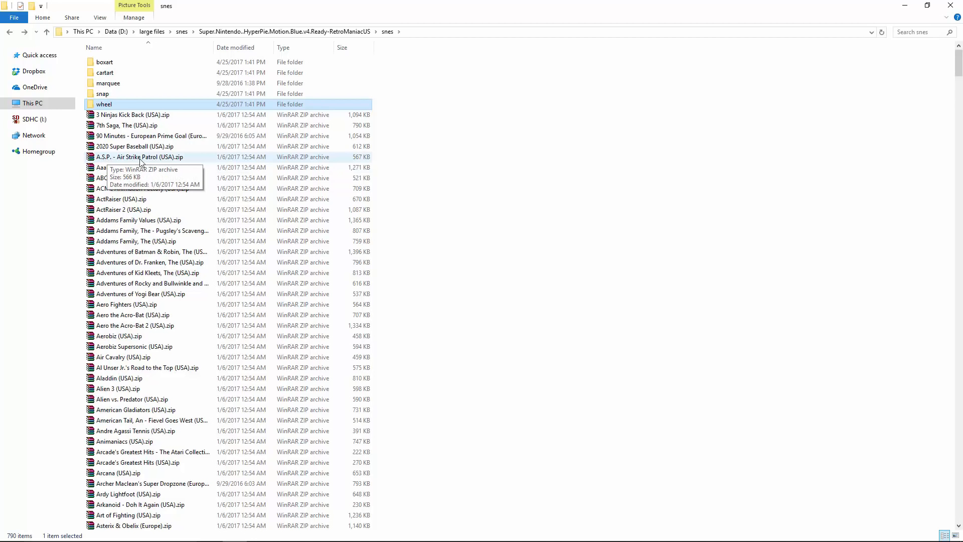
pyautogui.click(145, 157)
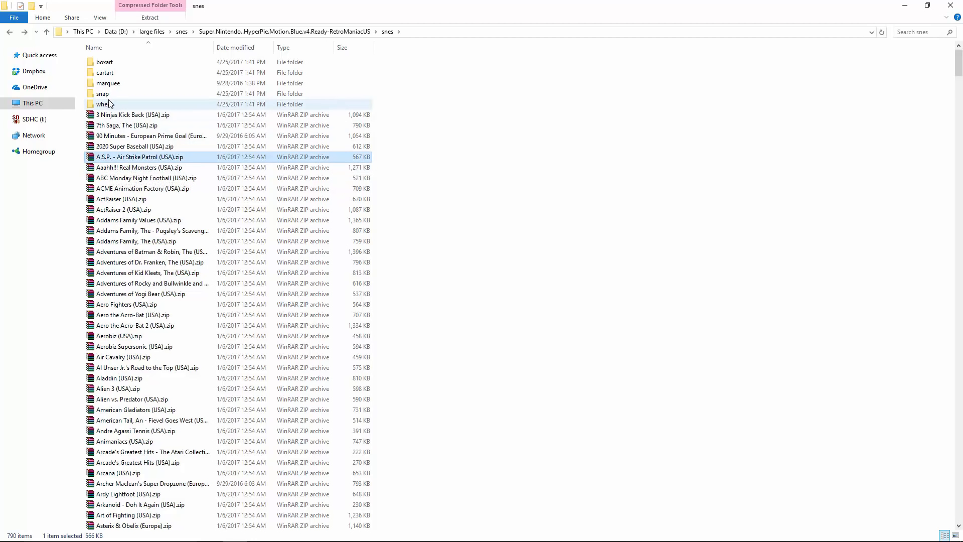
pyautogui.moveTo(103, 104)
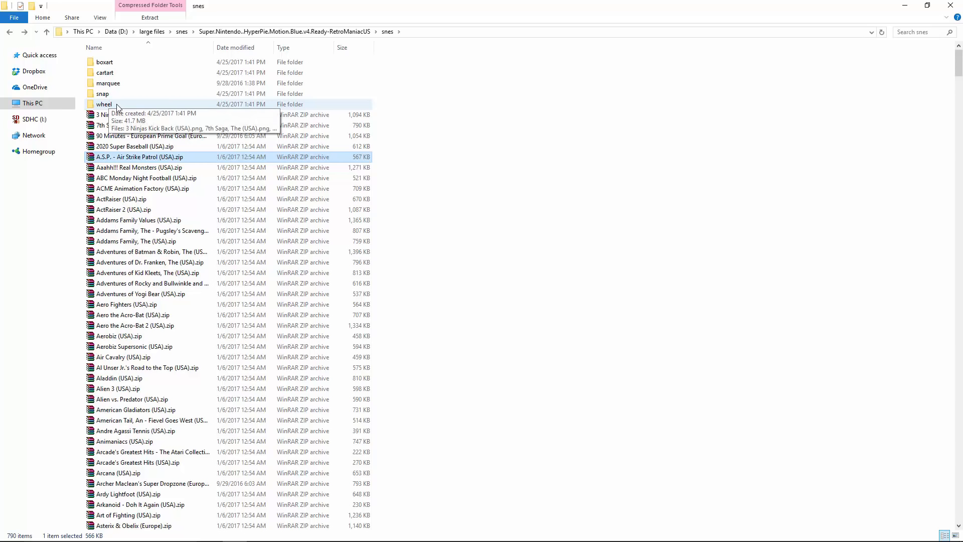
pyautogui.moveTo(105, 167)
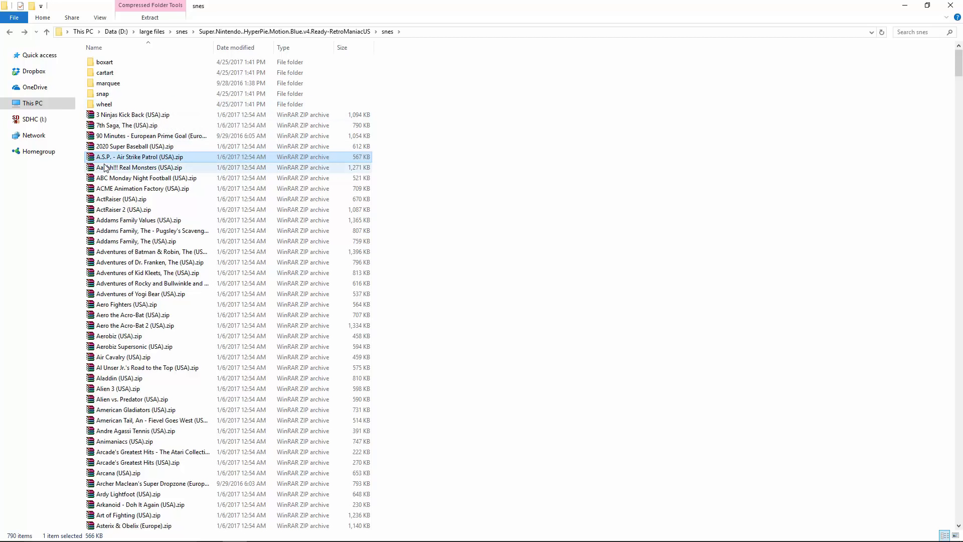
pyautogui.moveTo(108, 171)
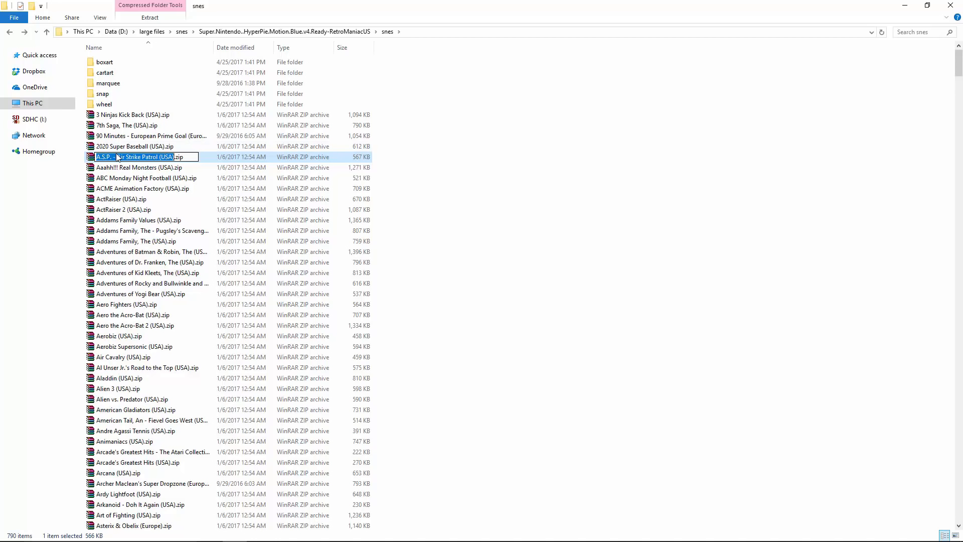
pyautogui.click(379, 85)
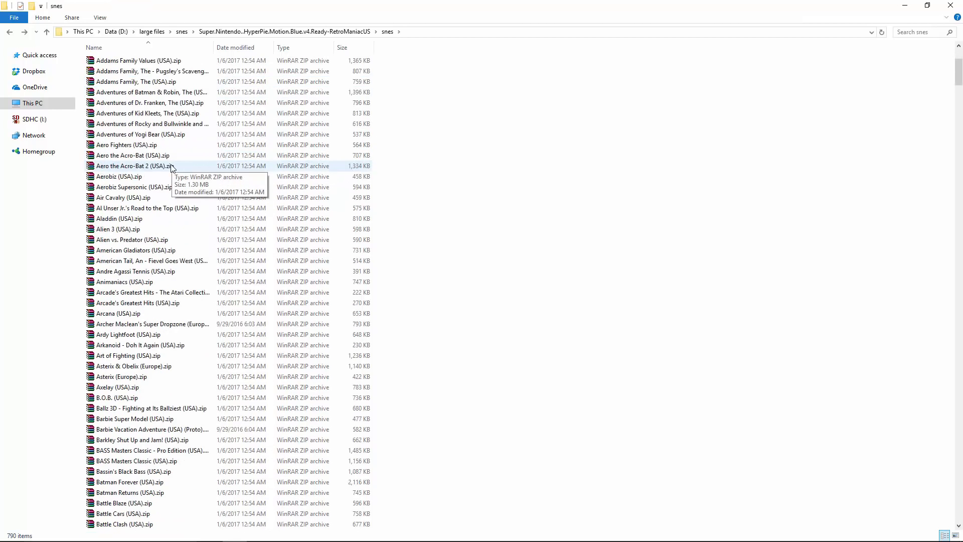
pyautogui.scroll(-3)
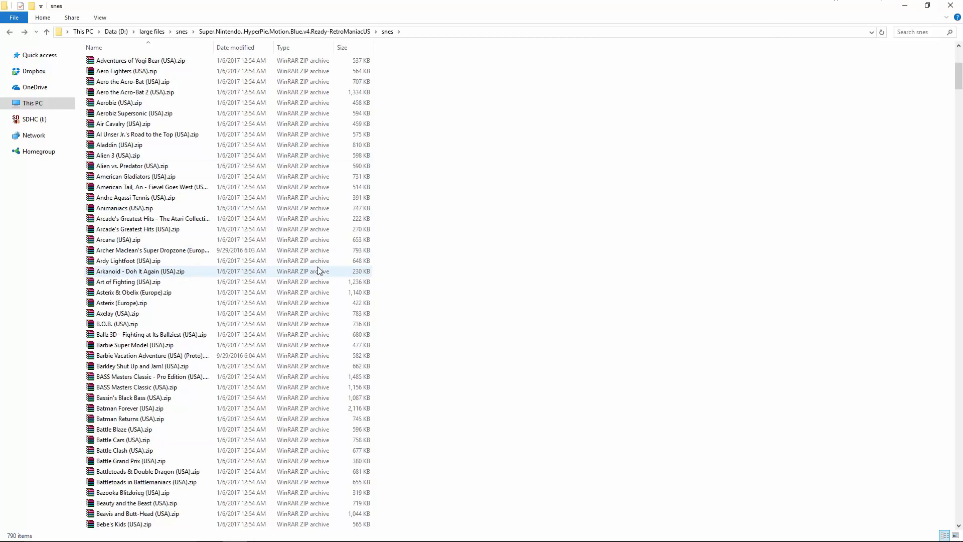
pyautogui.moveTo(662, 392)
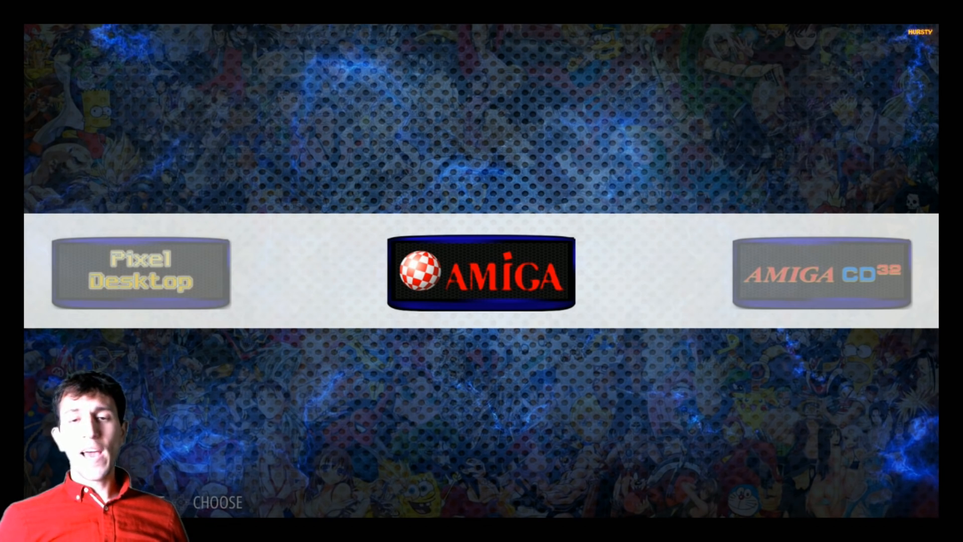
# Step: Browse the EmulationStation system carousel toward systems such as Amiga
pyautogui.hscroll(3)
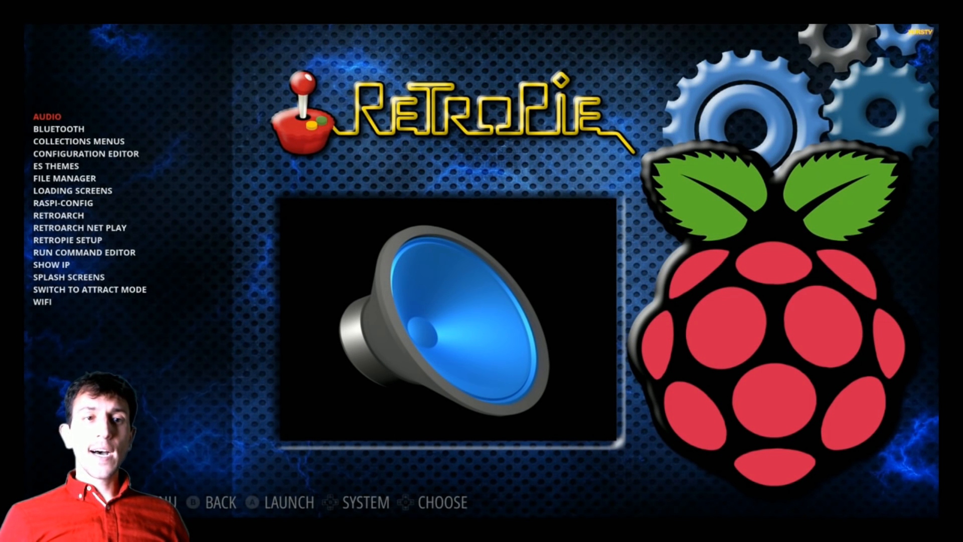
# Step: Scroll to the RetroPie system's menu listing Audio, Bluetooth and WiFi options
pyautogui.scroll(-3)
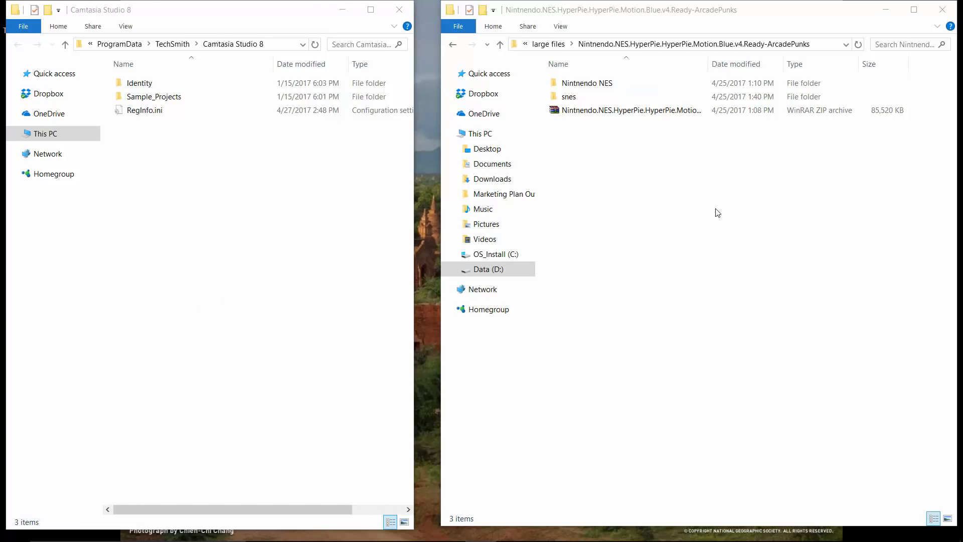
# Step: Open snes > Super Nintendo Motion Blue folder on the right, and Network on the left
pyautogui.click(569, 97)
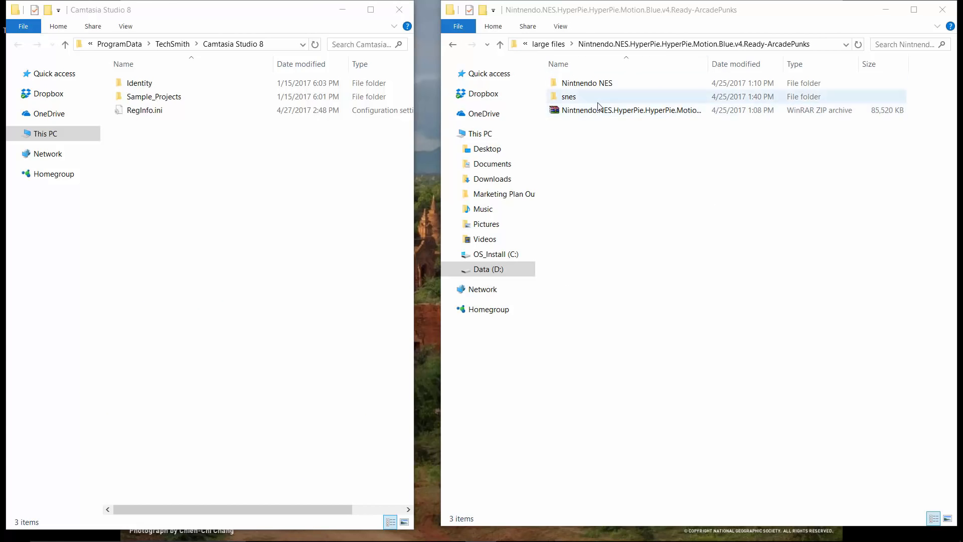
pyautogui.moveTo(588, 101)
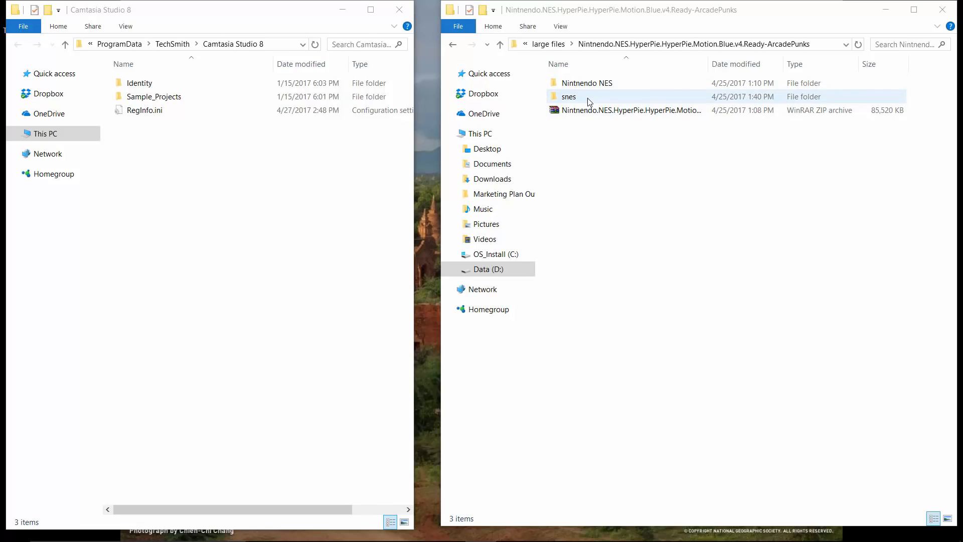
pyautogui.doubleClick(568, 96)
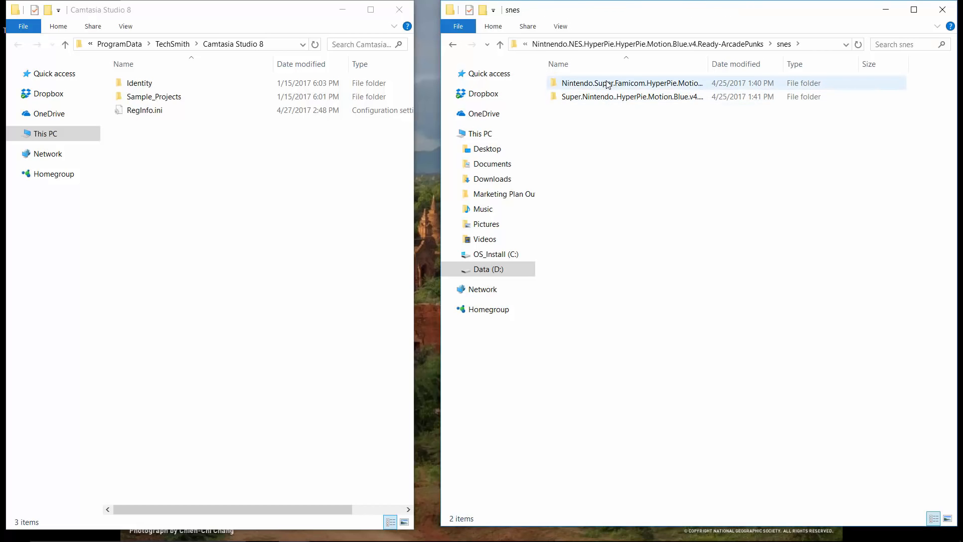
pyautogui.doubleClick(631, 83)
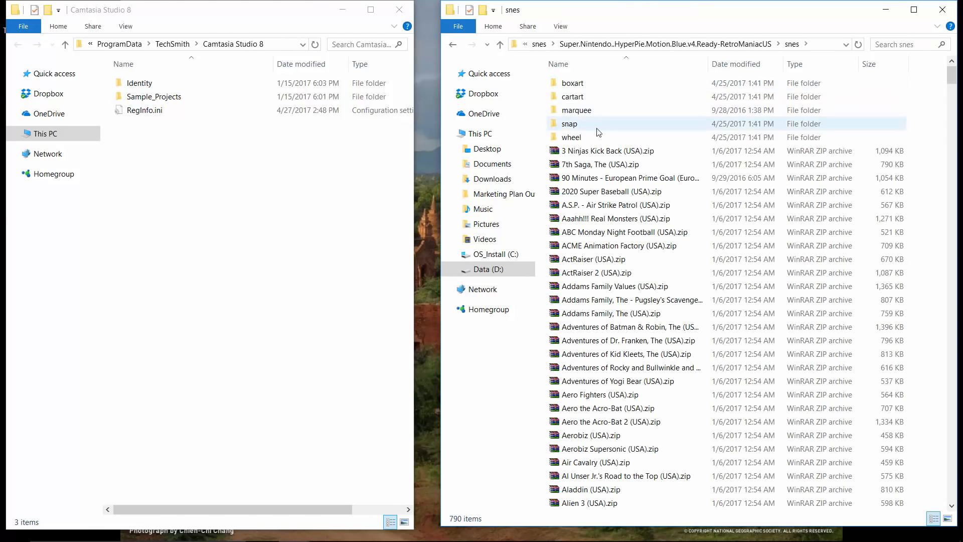
pyautogui.click(608, 151)
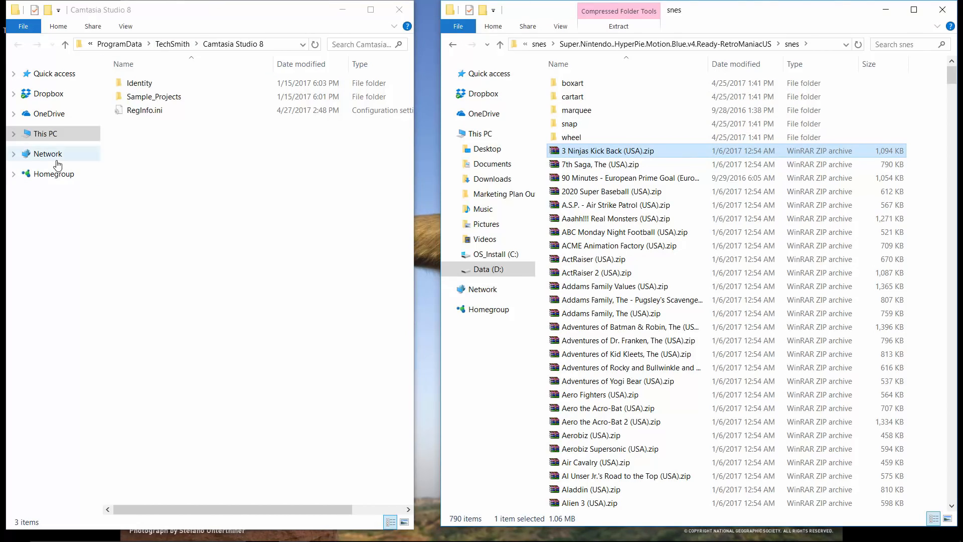
pyautogui.click(47, 153)
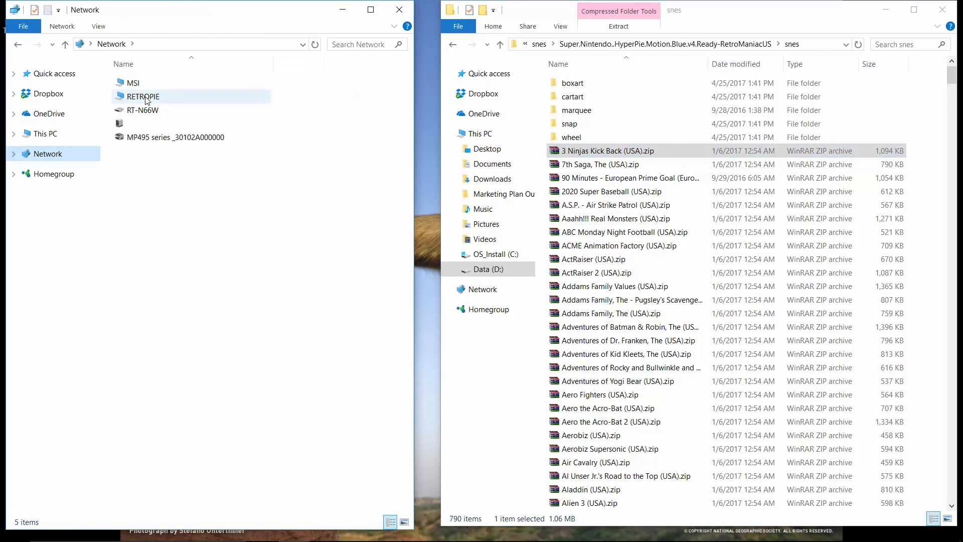
# Step: Open RETROPIE, then its roms share, and scroll down toward the snes folder
pyautogui.doubleClick(144, 97)
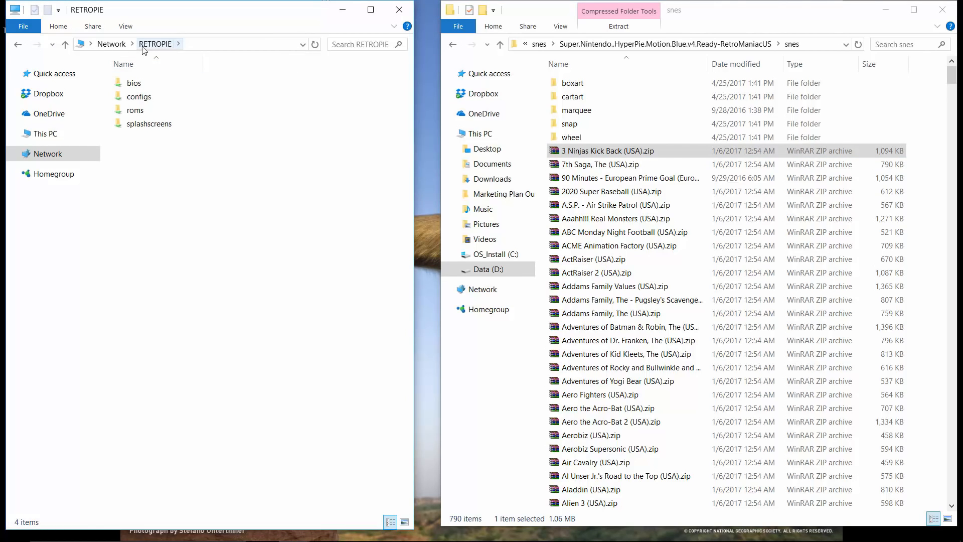
pyautogui.moveTo(140, 97)
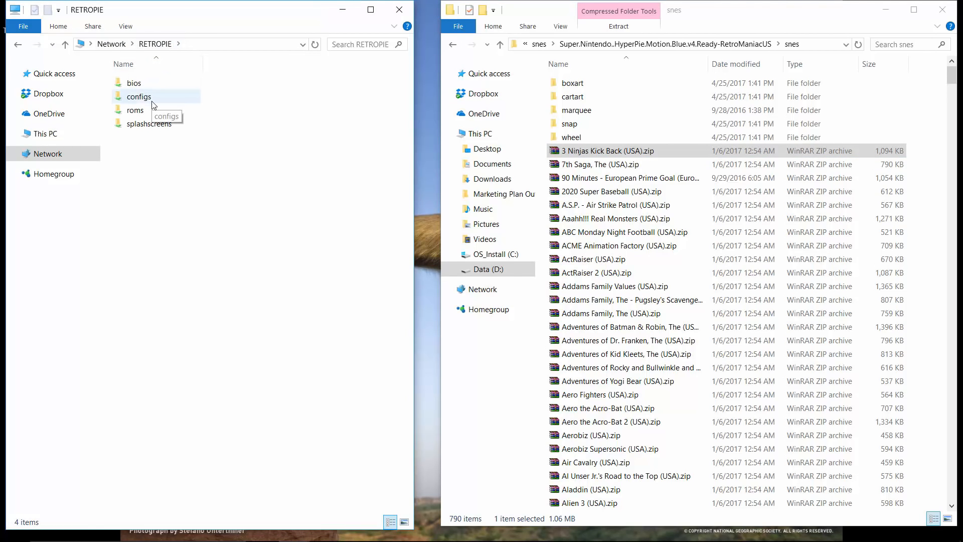
pyautogui.moveTo(157, 127)
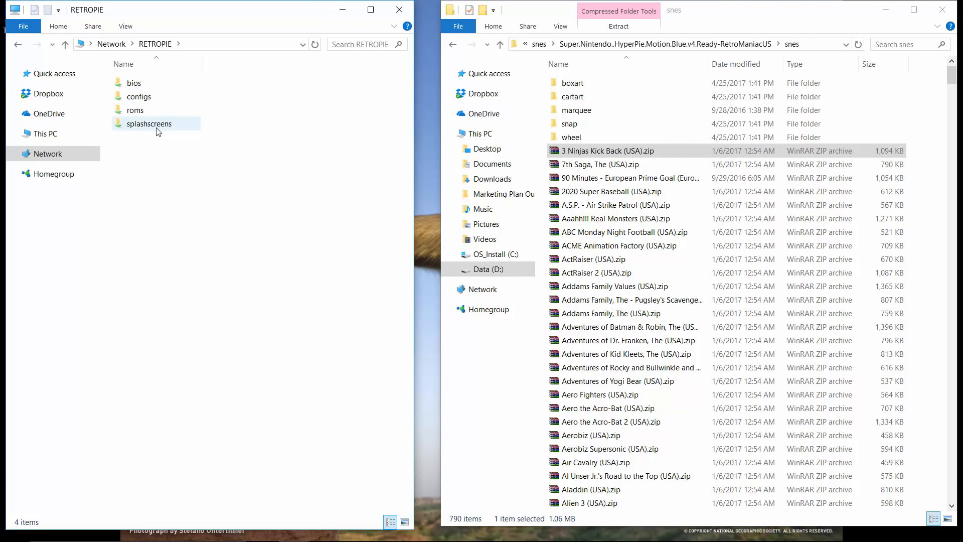
pyautogui.click(135, 110)
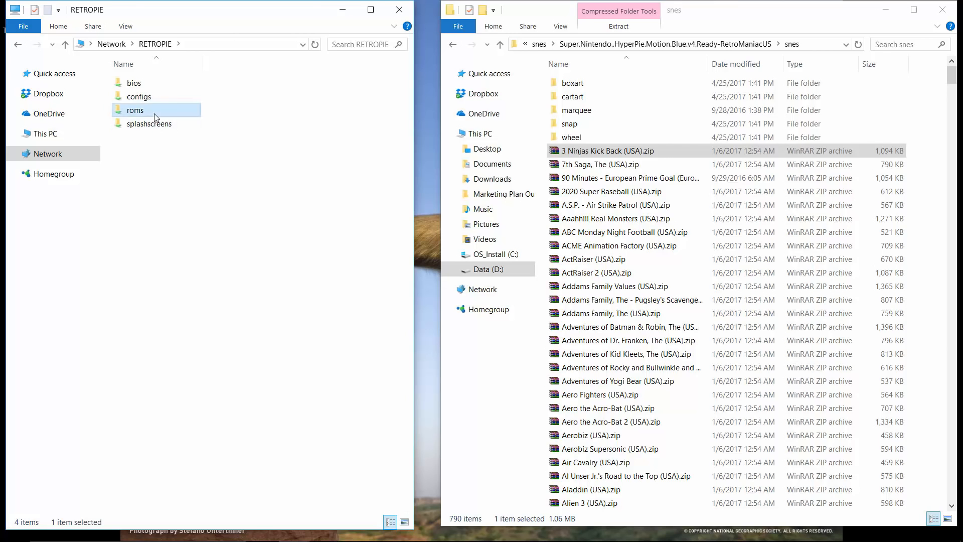
pyautogui.doubleClick(134, 110)
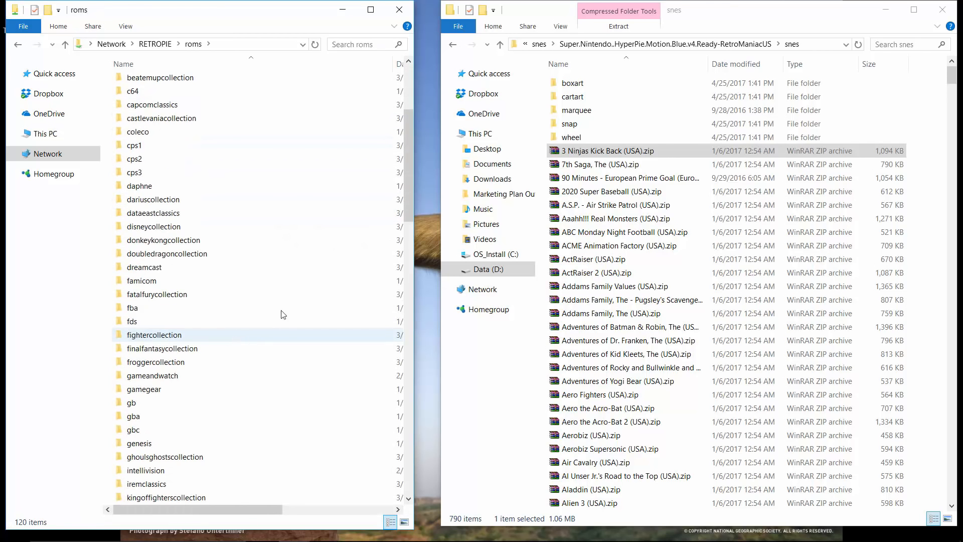
pyautogui.scroll(-3)
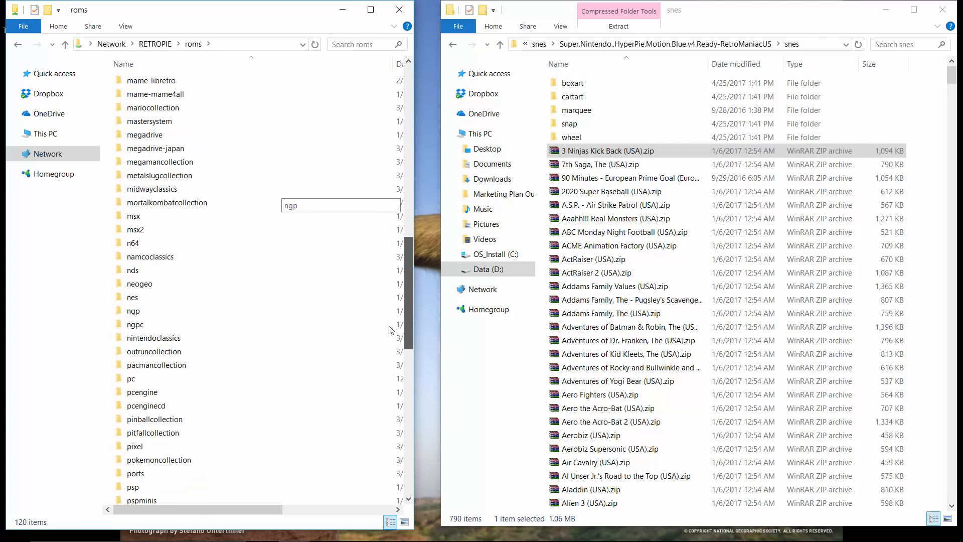
pyautogui.scroll(-3)
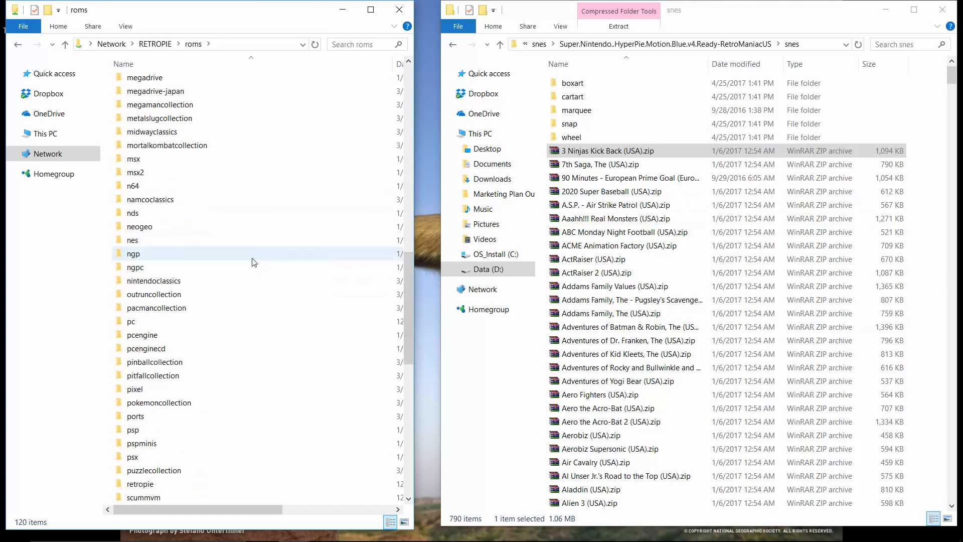
pyautogui.scroll(-3)
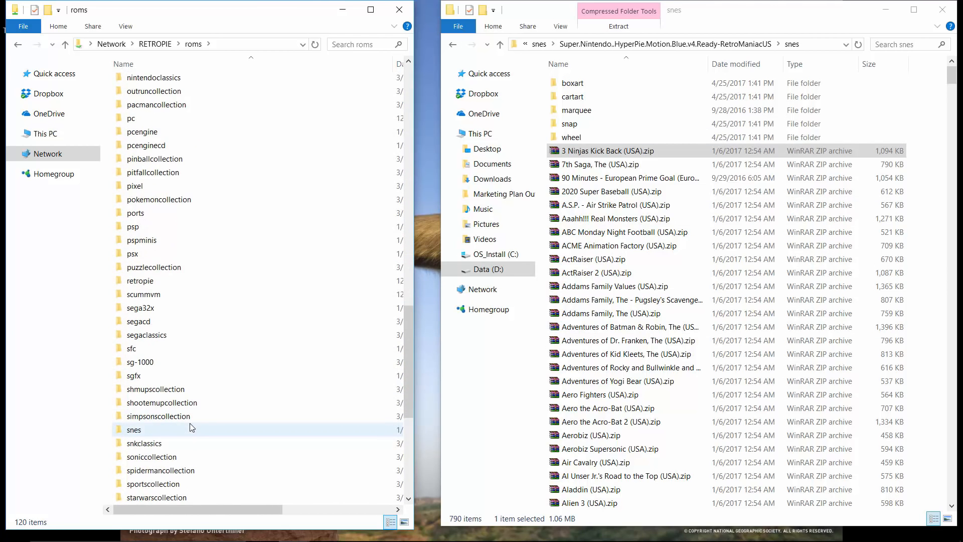
pyautogui.scroll(-3)
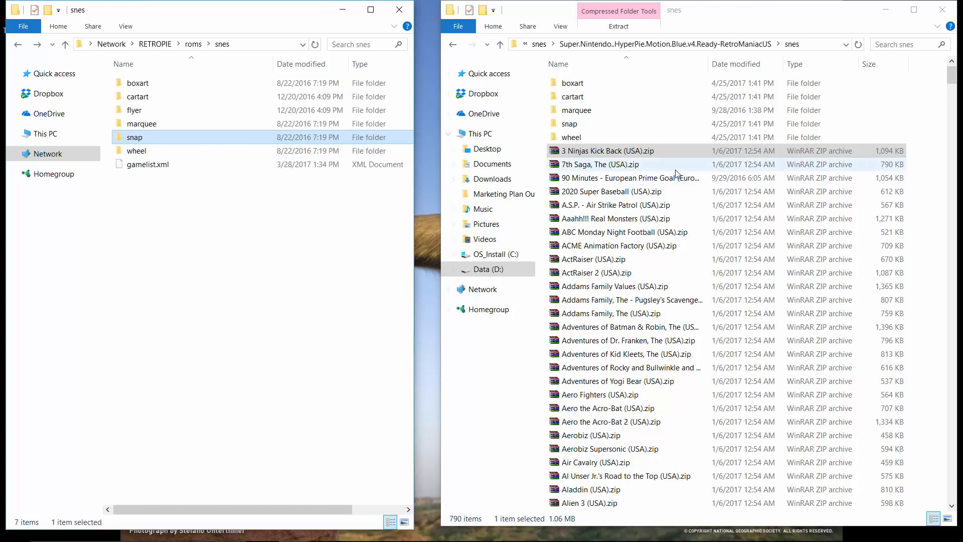
# Step: Select all of the downloaded SNES pack's games and media folders with Ctrl+A
pyautogui.click(572, 137)
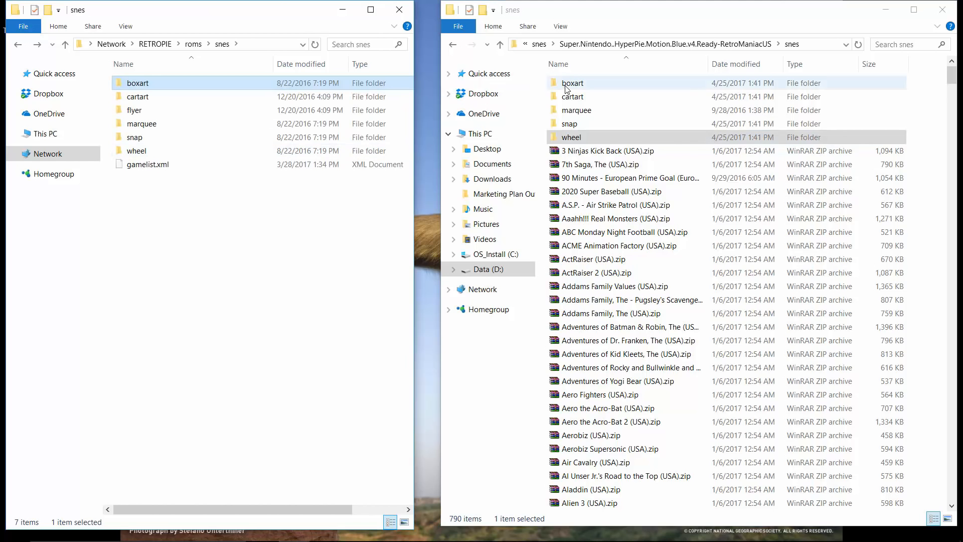
pyautogui.doubleClick(572, 96)
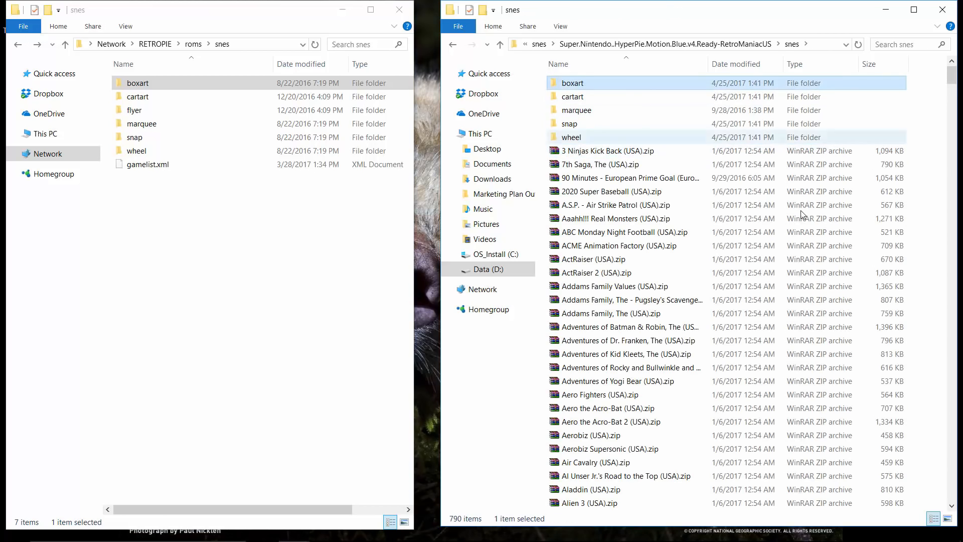
pyautogui.scroll(-3)
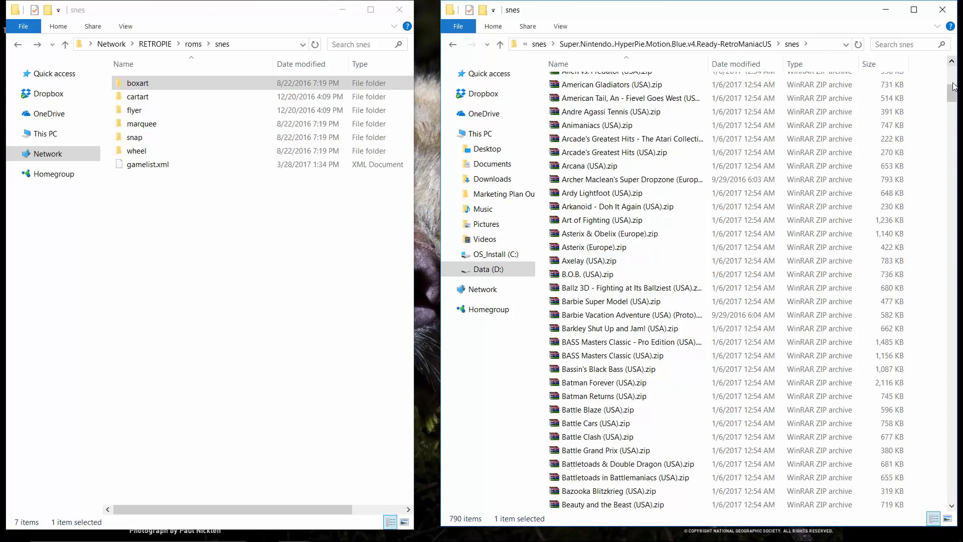
pyautogui.press('ctrl+a')
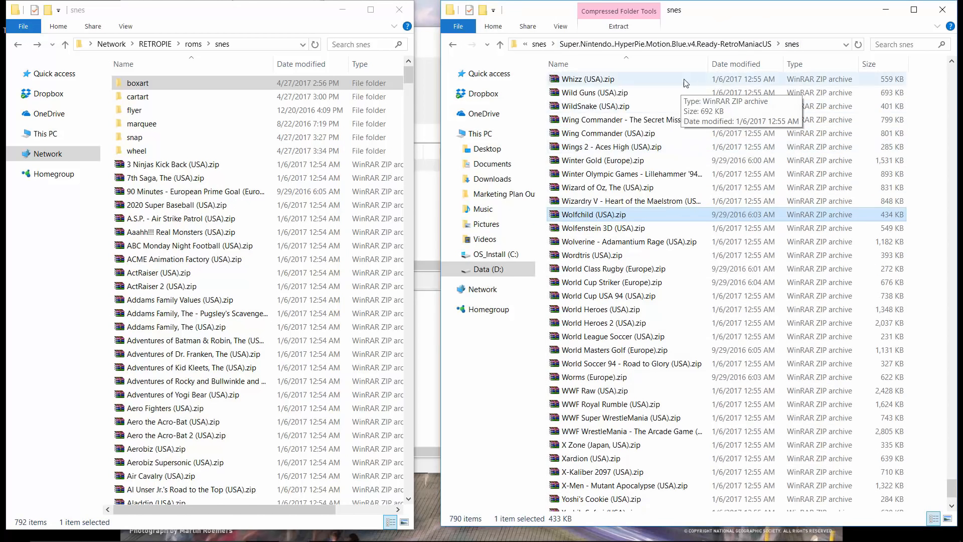
# Step: Return to \\RETROPIE\roms, open snes and inspect its wheel logo folder
pyautogui.scroll(3)
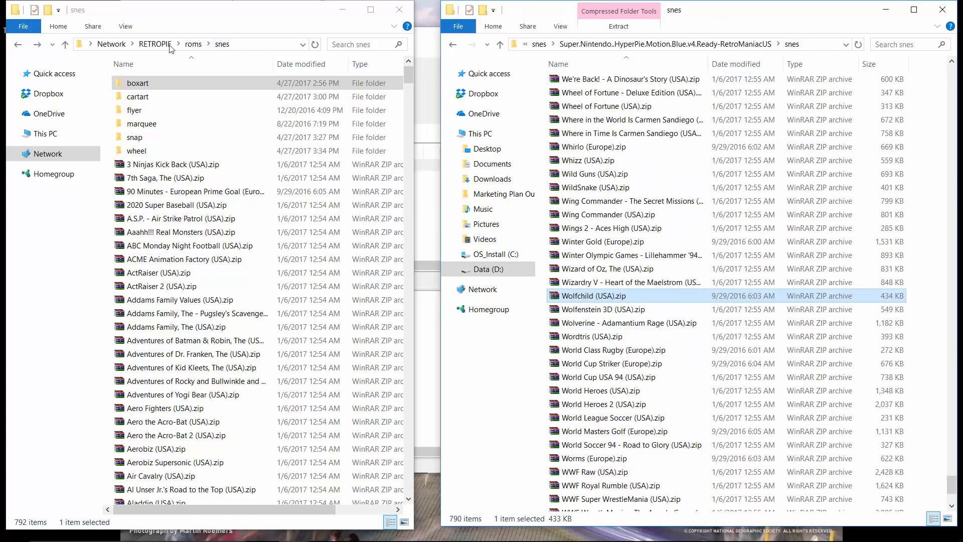
pyautogui.click(155, 44)
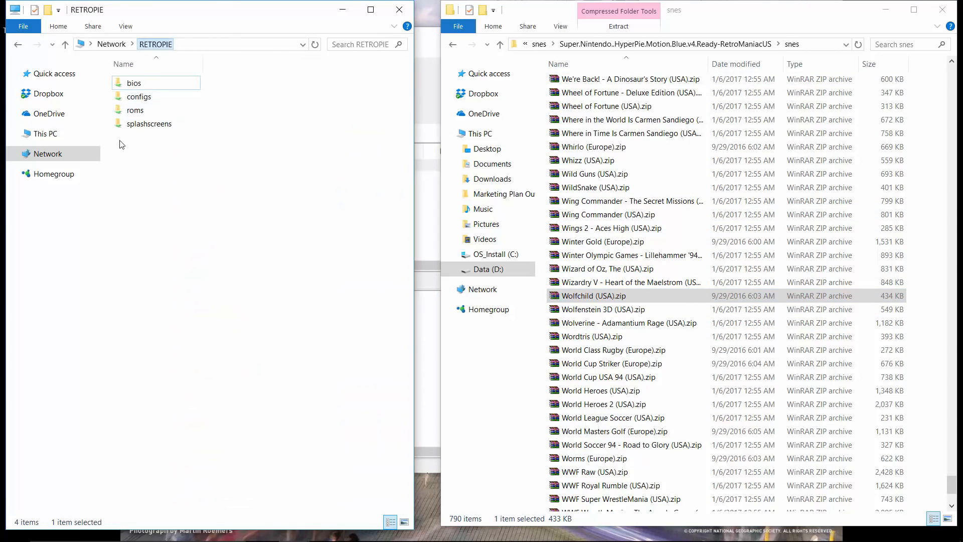
pyautogui.doubleClick(136, 110)
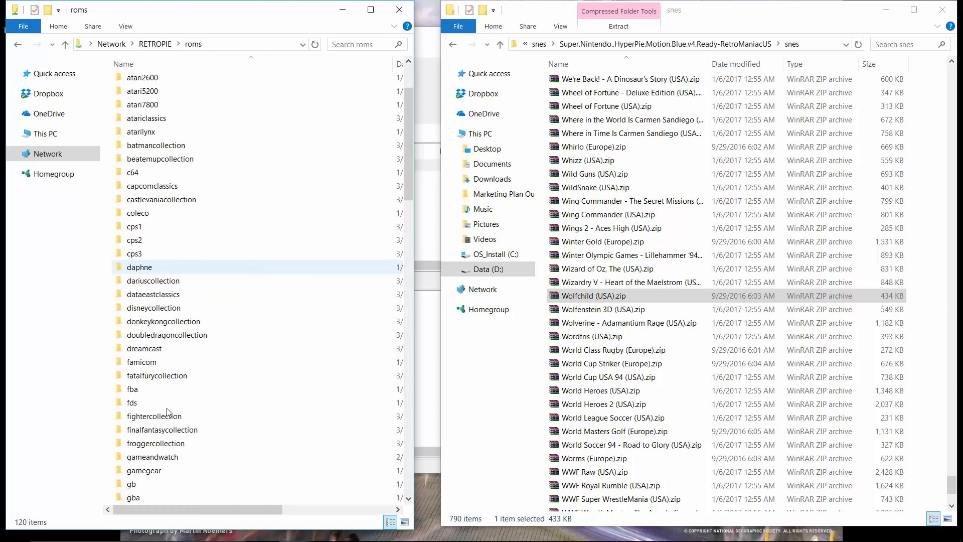
pyautogui.scroll(-3)
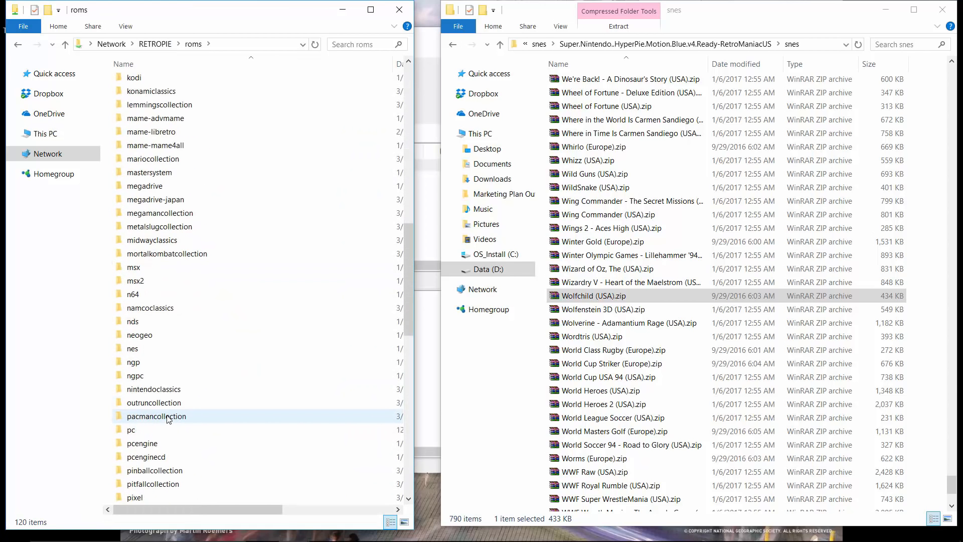
pyautogui.scroll(-3)
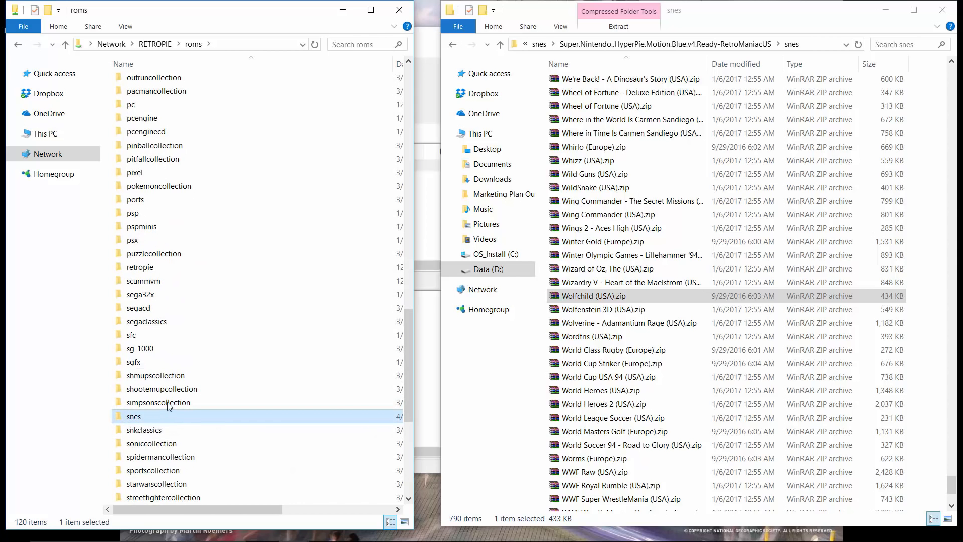
pyautogui.doubleClick(133, 416)
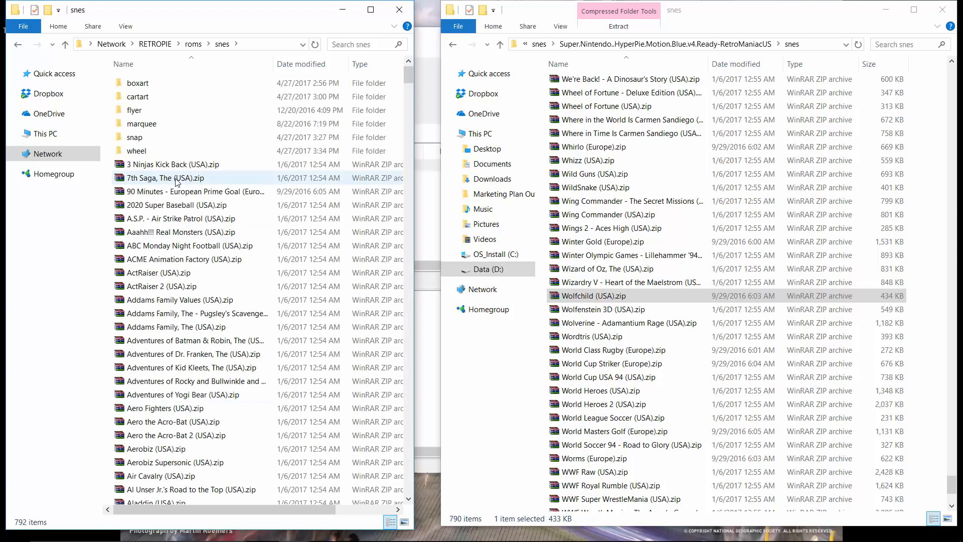
pyautogui.click(136, 150)
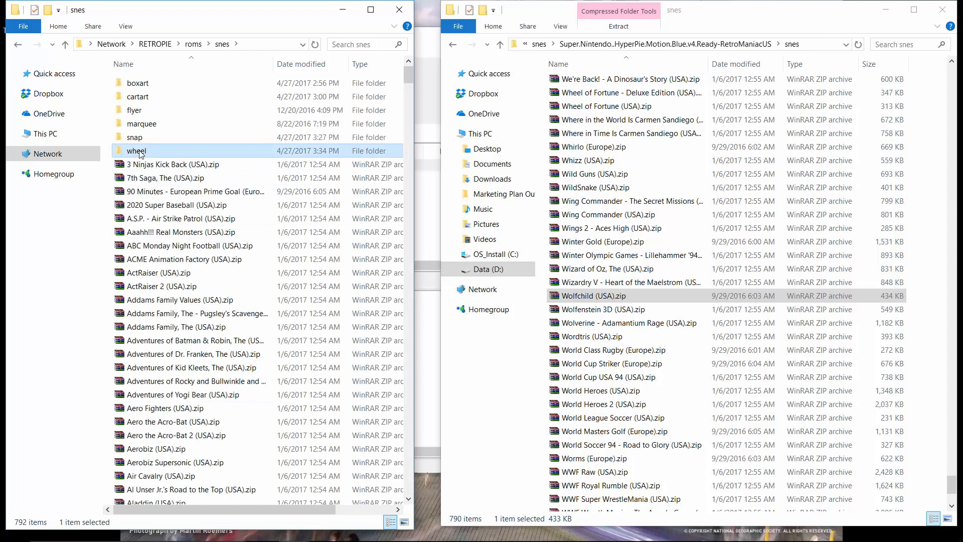
pyautogui.doubleClick(135, 150)
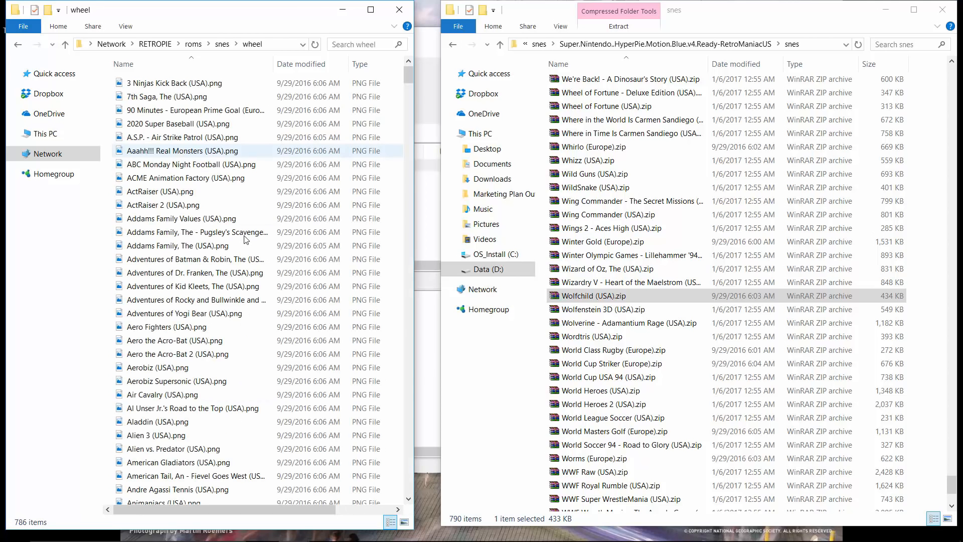
pyautogui.click(197, 232)
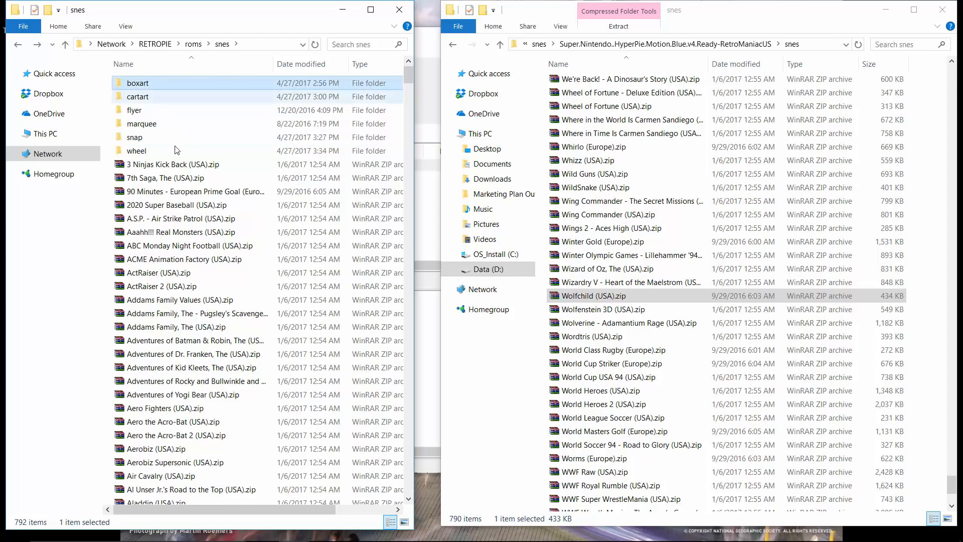
# Step: Inspect the snes boxart images folder, then go back up to roms
pyautogui.click(137, 83)
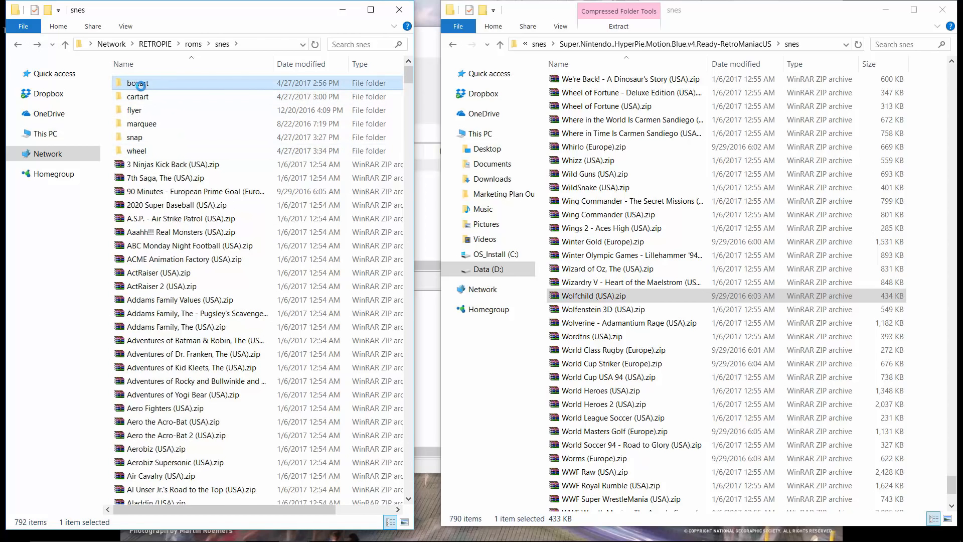
pyautogui.doubleClick(137, 83)
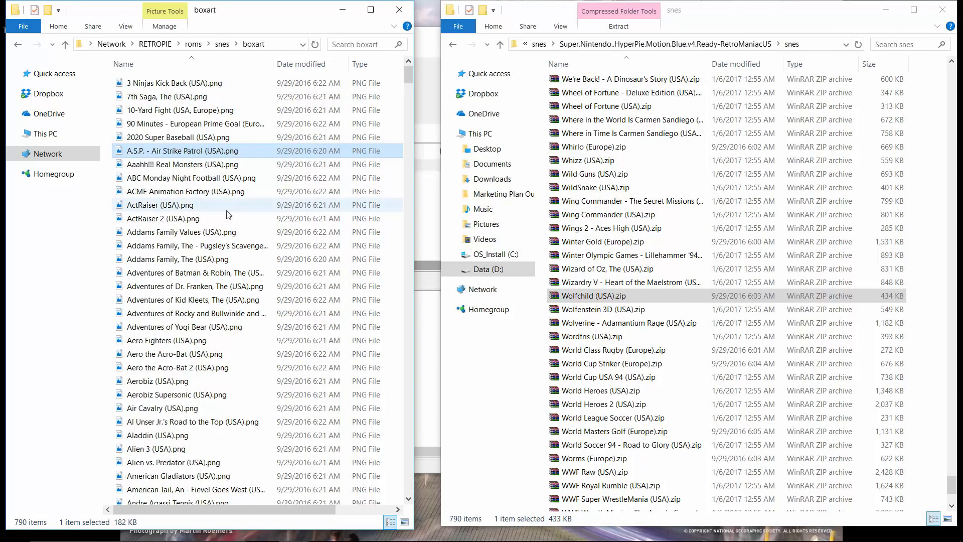
pyautogui.click(70, 44)
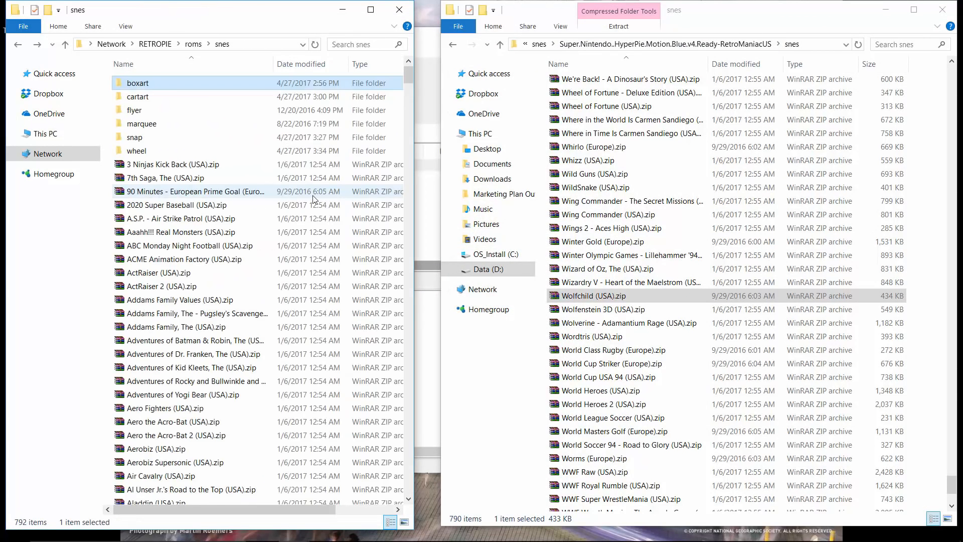
pyautogui.click(192, 44)
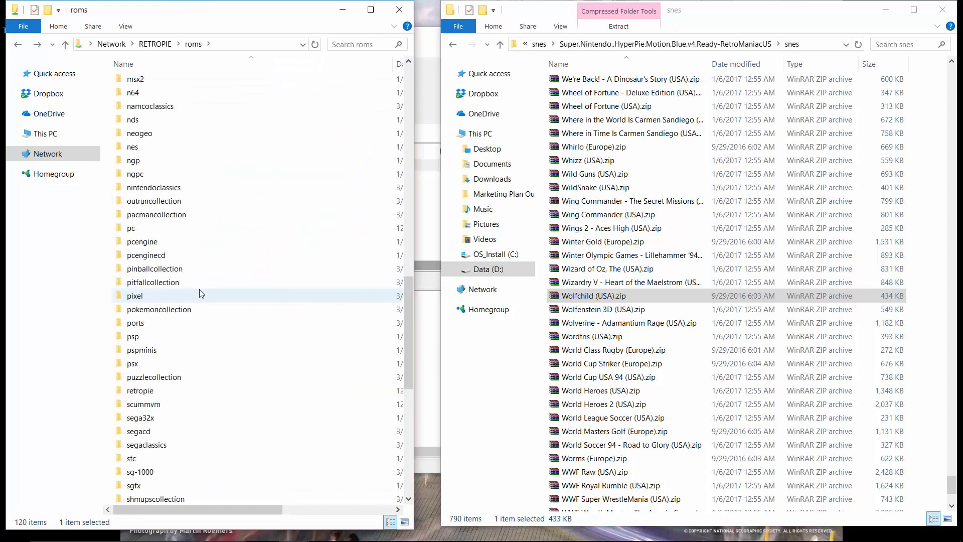
# Step: Scroll through the 120 system folders on the roms share, atari800 to zxspectrum
pyautogui.scroll(3)
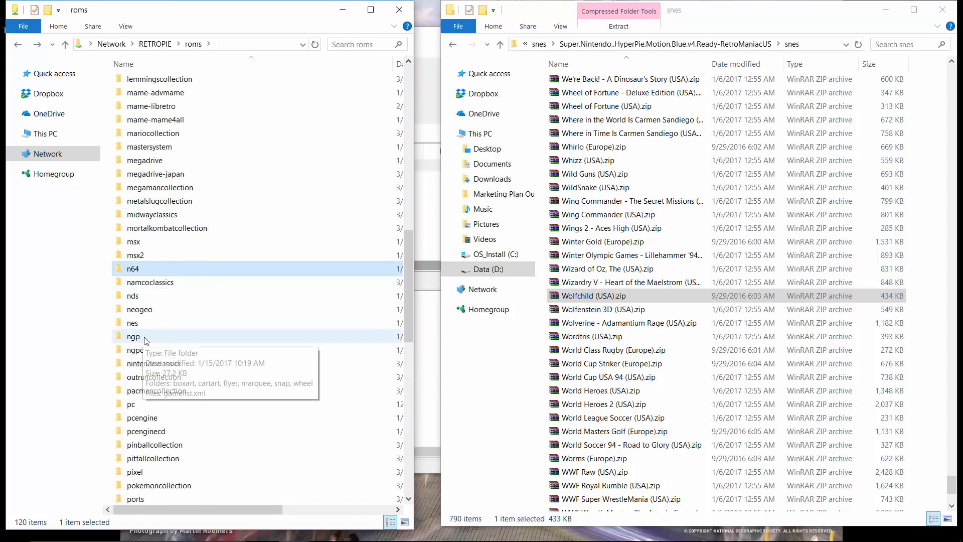
pyautogui.click(134, 350)
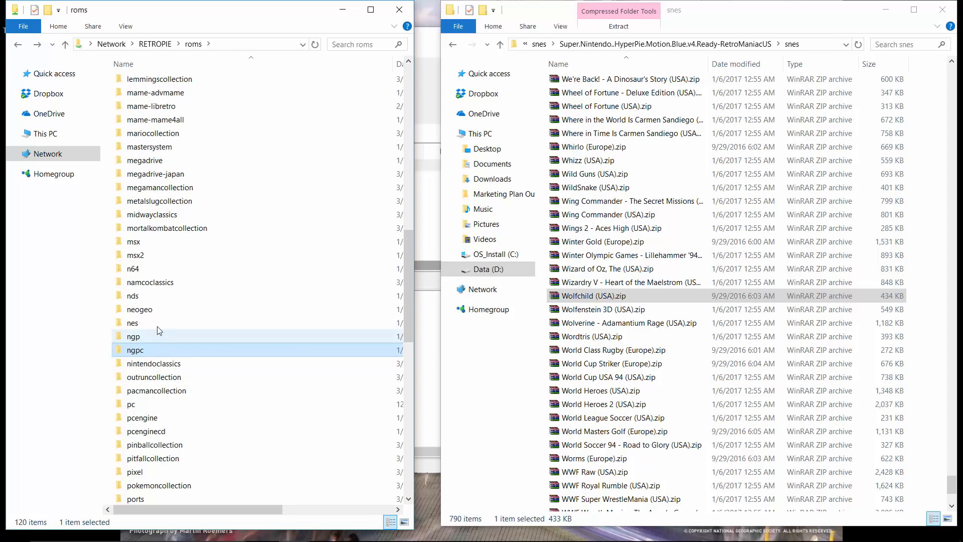
pyautogui.scroll(3)
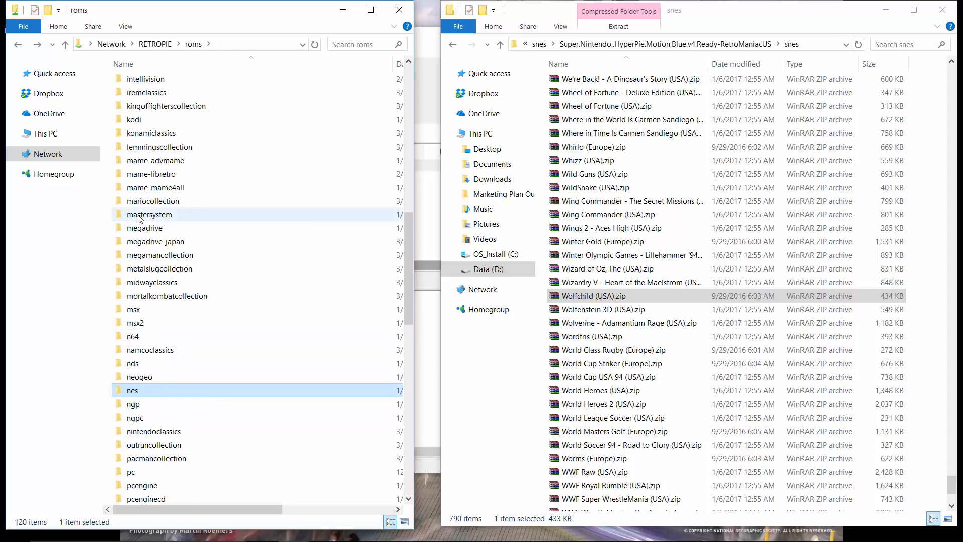
pyautogui.moveTo(156, 241)
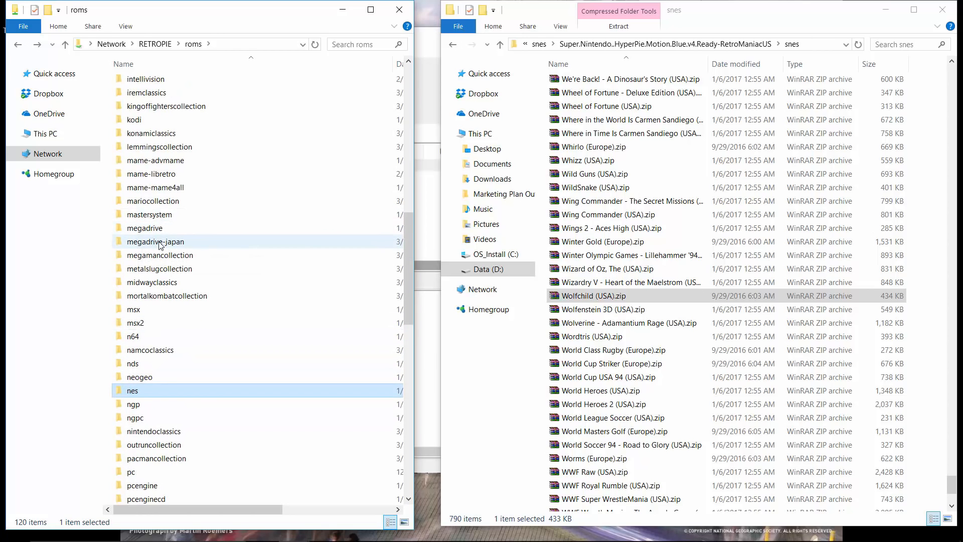
pyautogui.moveTo(155, 187)
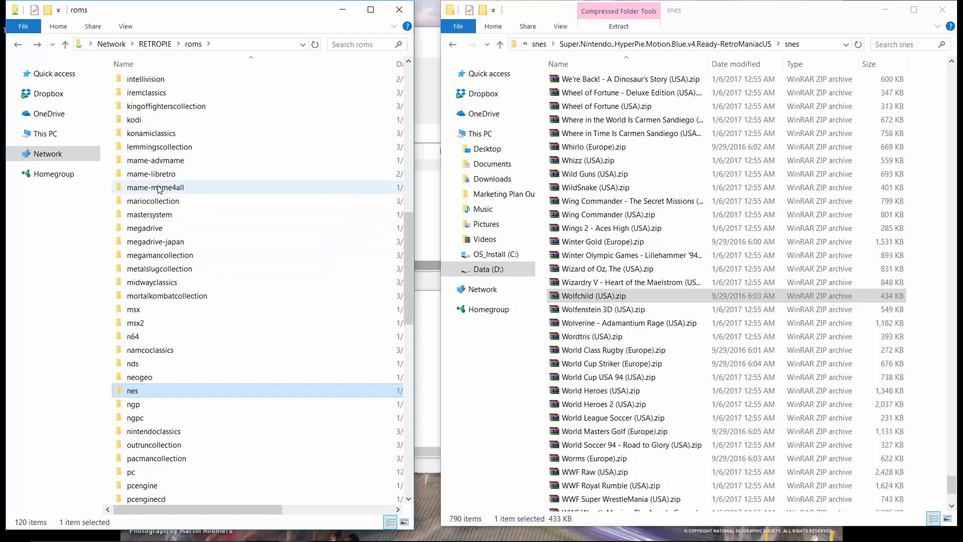
pyautogui.scroll(3)
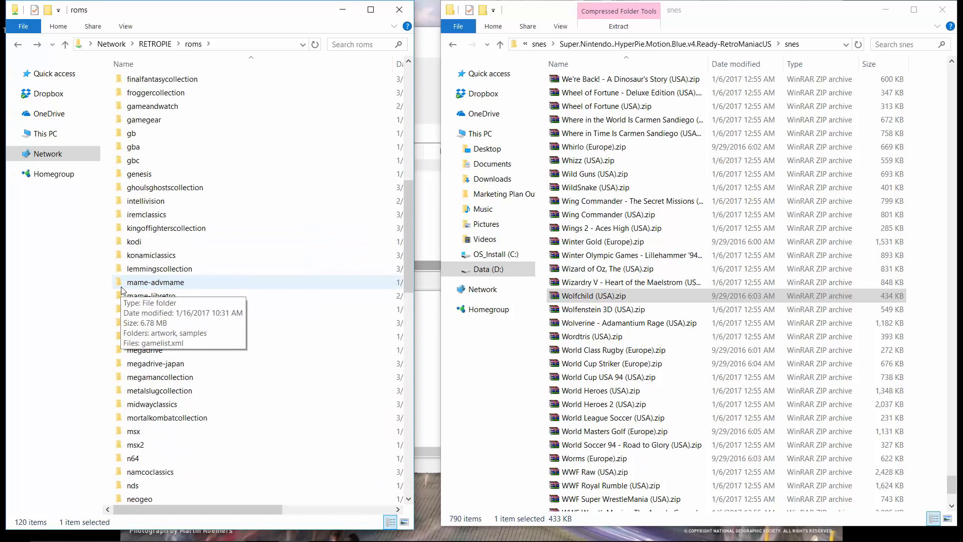
pyautogui.scroll(3)
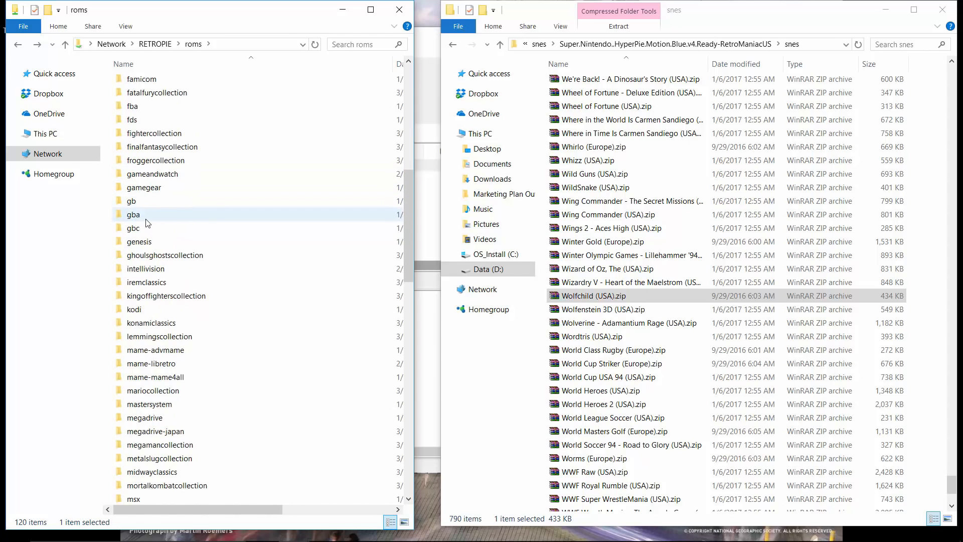
pyautogui.scroll(3)
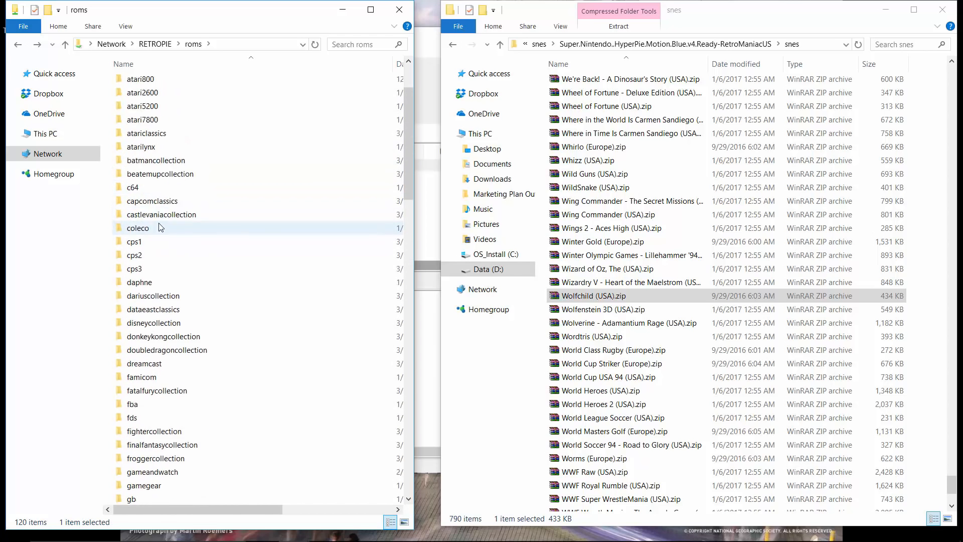
pyautogui.scroll(-3)
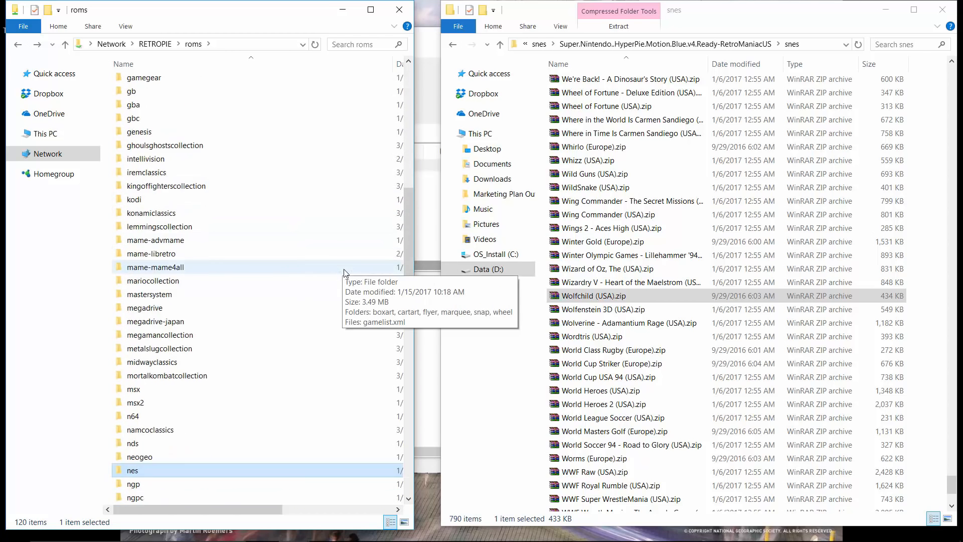
pyautogui.scroll(-3)
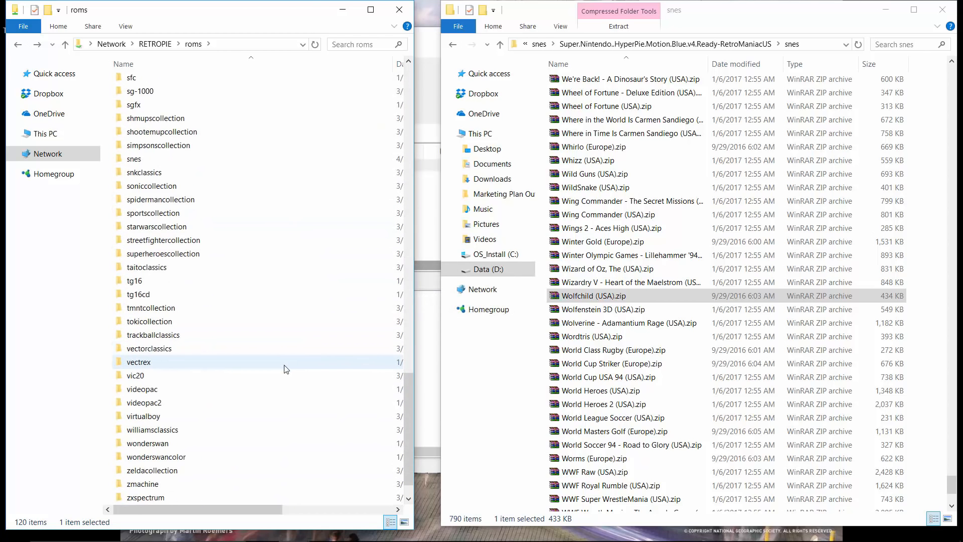
pyautogui.scroll(3)
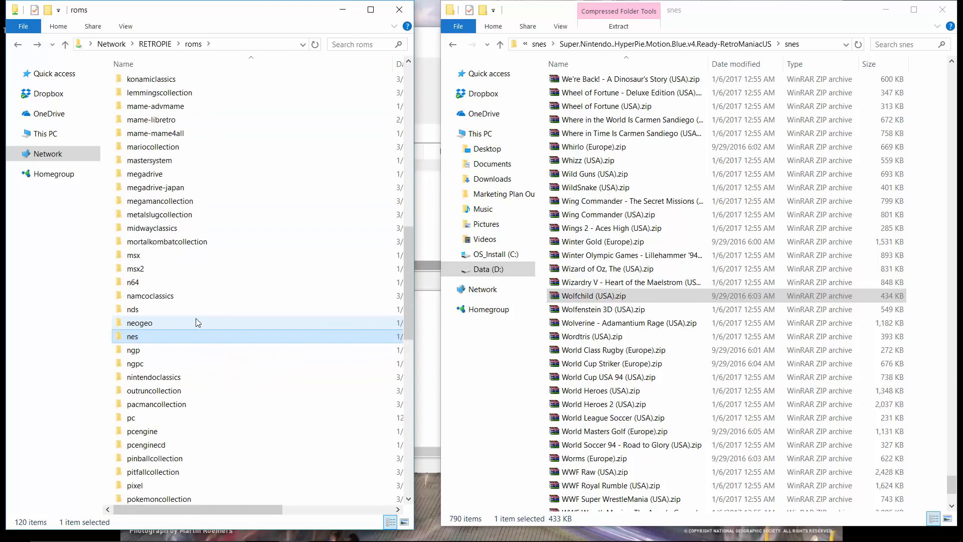
pyautogui.moveTo(211, 228)
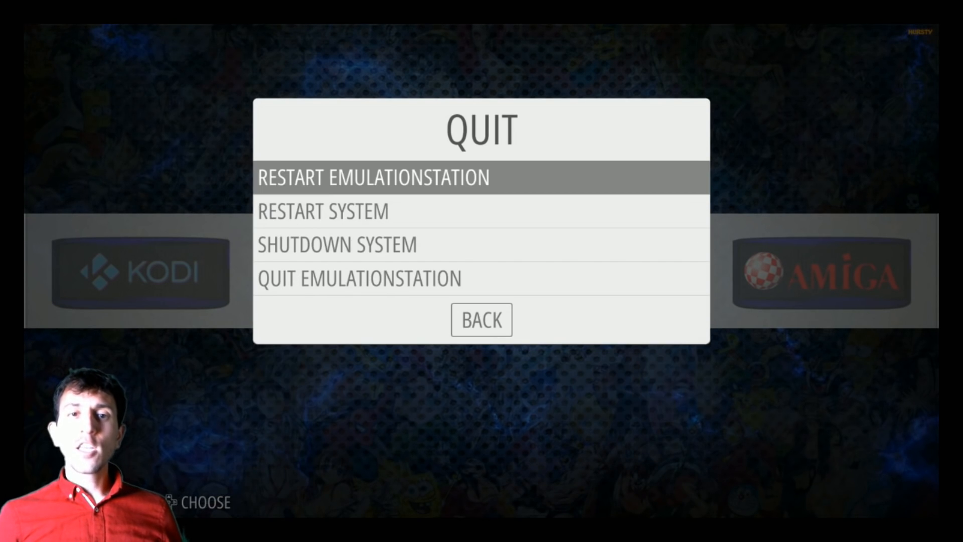
# Step: Choose Restart EmulationStation from the Quit menu and confirm Yes
pyautogui.click(373, 178)
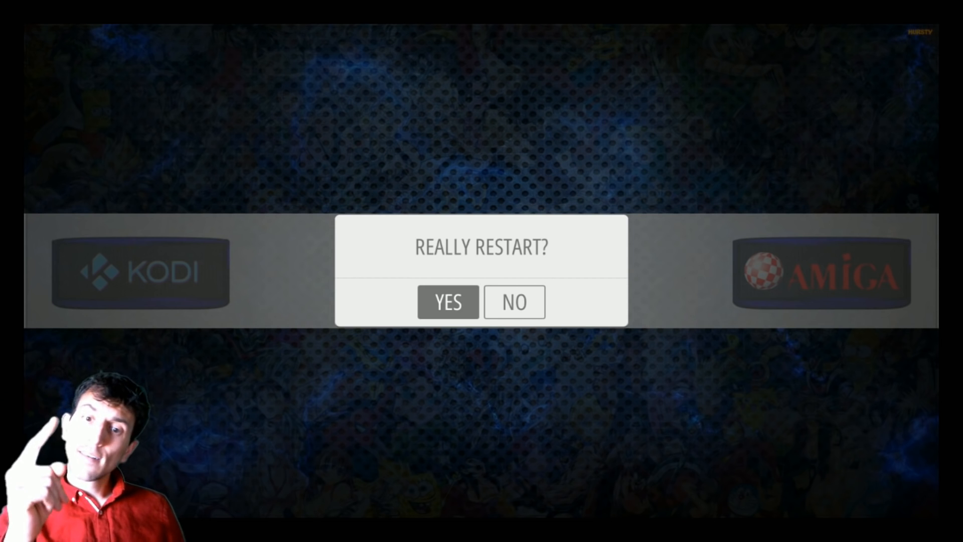
pyautogui.click(448, 302)
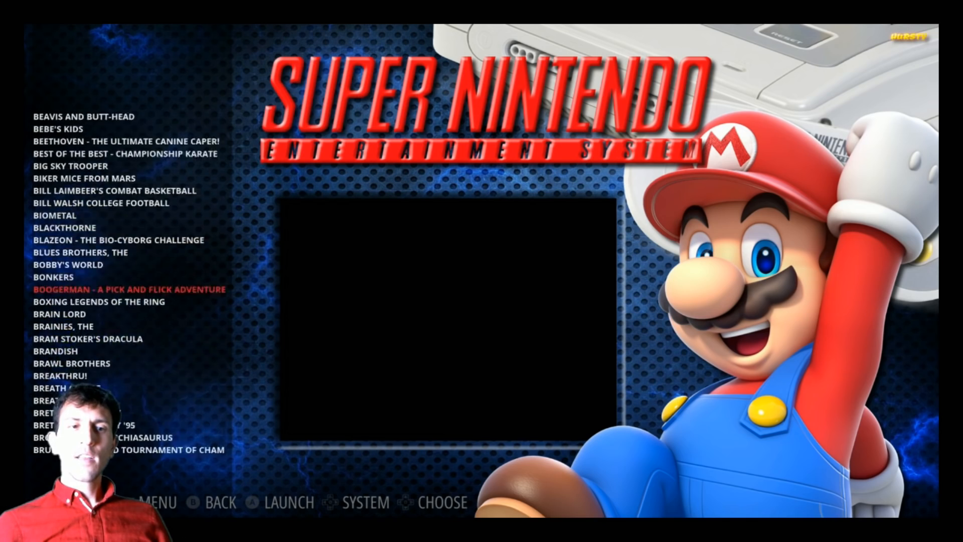
# Step: Jump the SNES list to letter M, then scroll down to Super Mario World 2 - Yoshi's Island
pyautogui.scroll(-3)
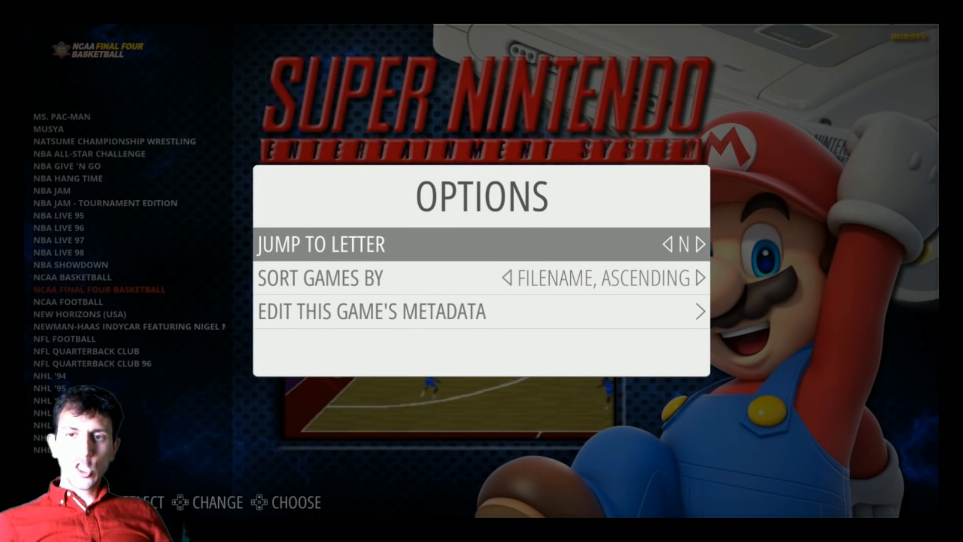
pyautogui.click(670, 244)
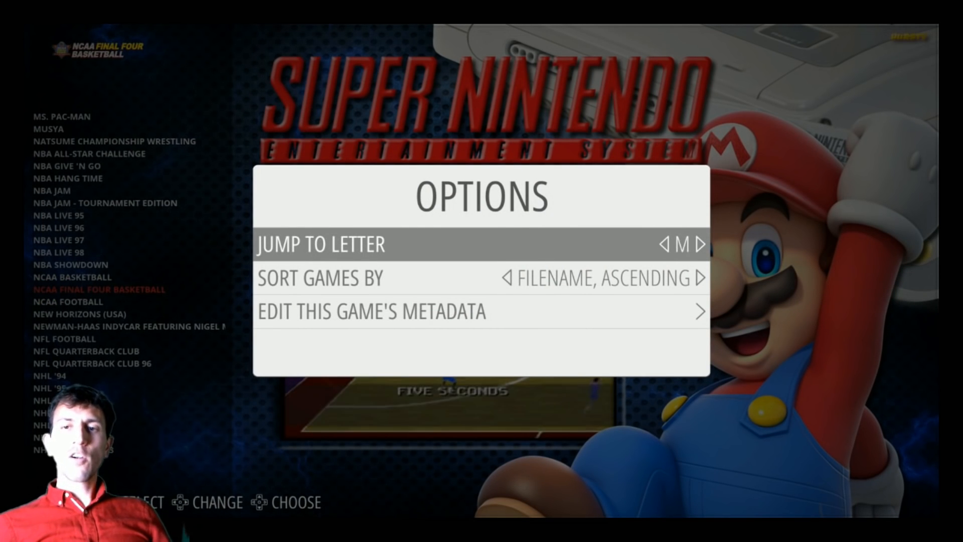
pyautogui.click(700, 244)
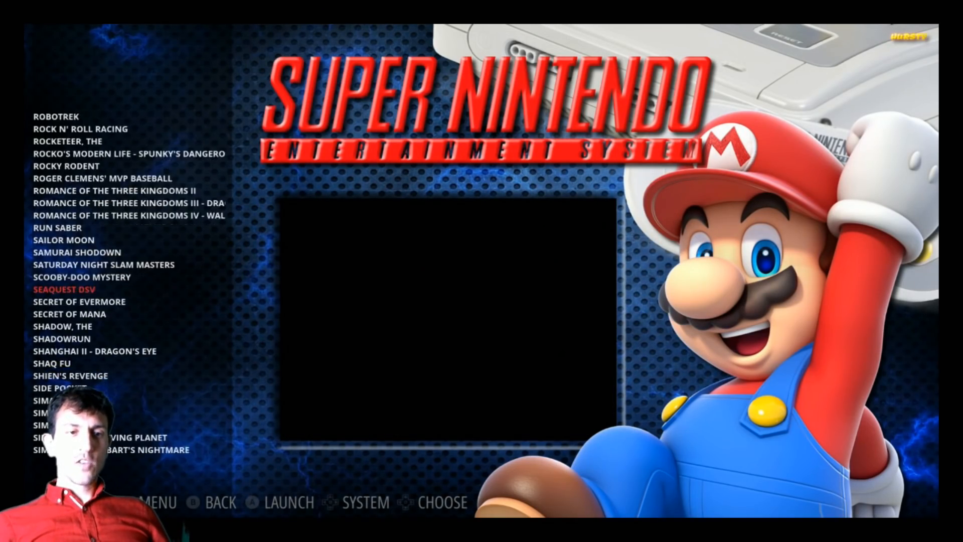
pyautogui.scroll(-3)
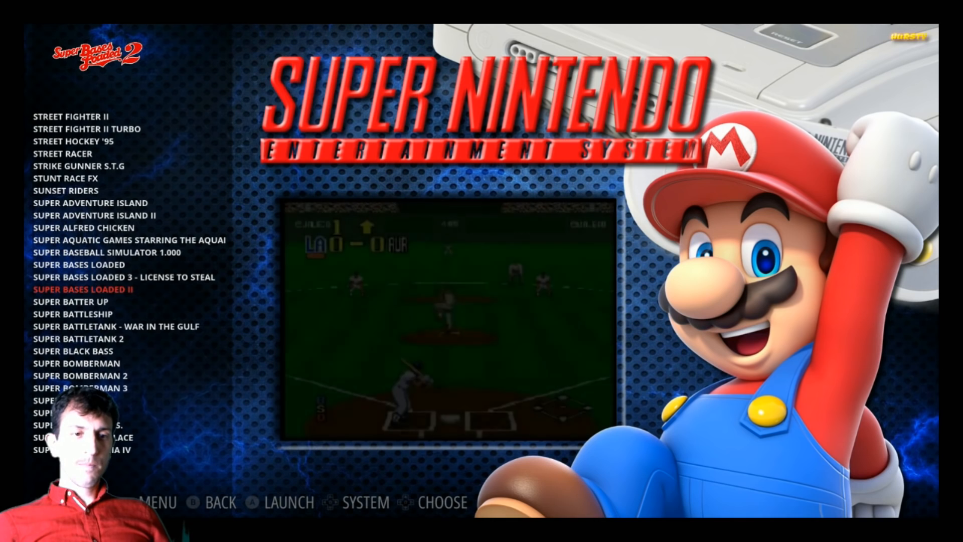
pyautogui.scroll(-3)
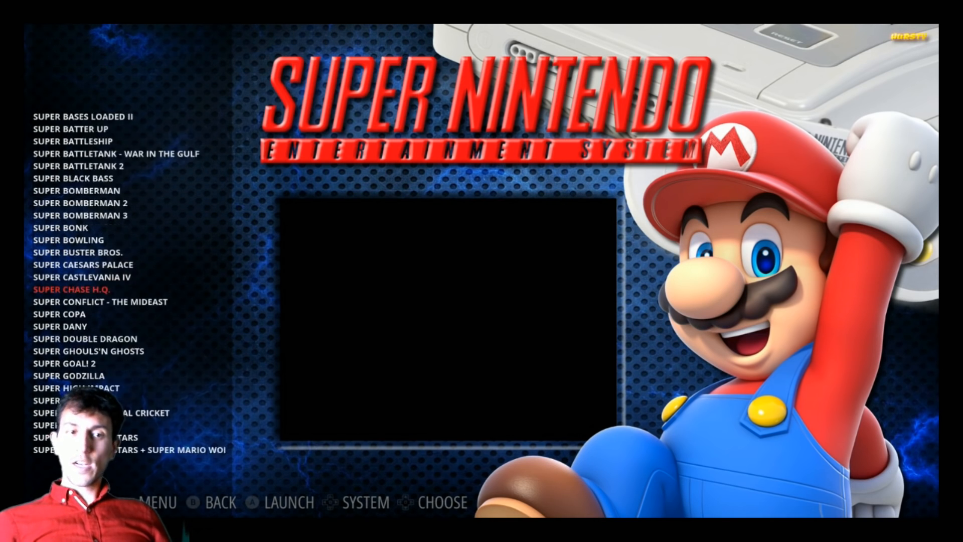
pyautogui.scroll(-3)
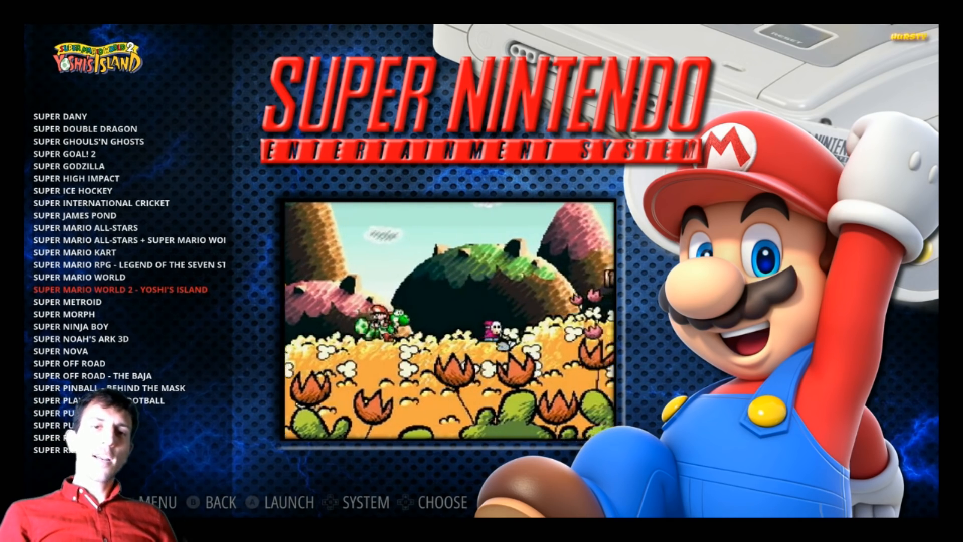
# Step: Set Theme Set to MOTIONBLUE in Main Menu > UI Settings and back out to apply
pyautogui.click(156, 503)
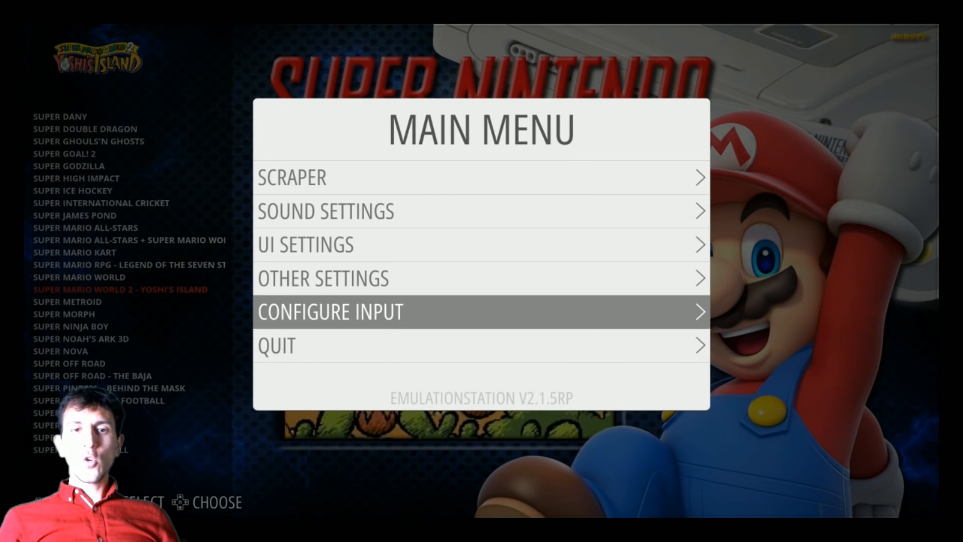
pyautogui.click(305, 244)
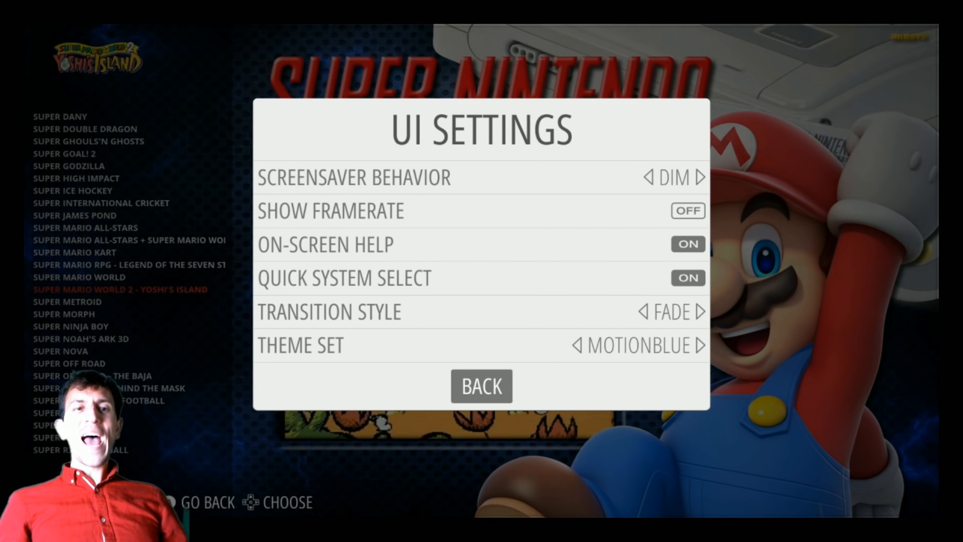
pyautogui.click(481, 386)
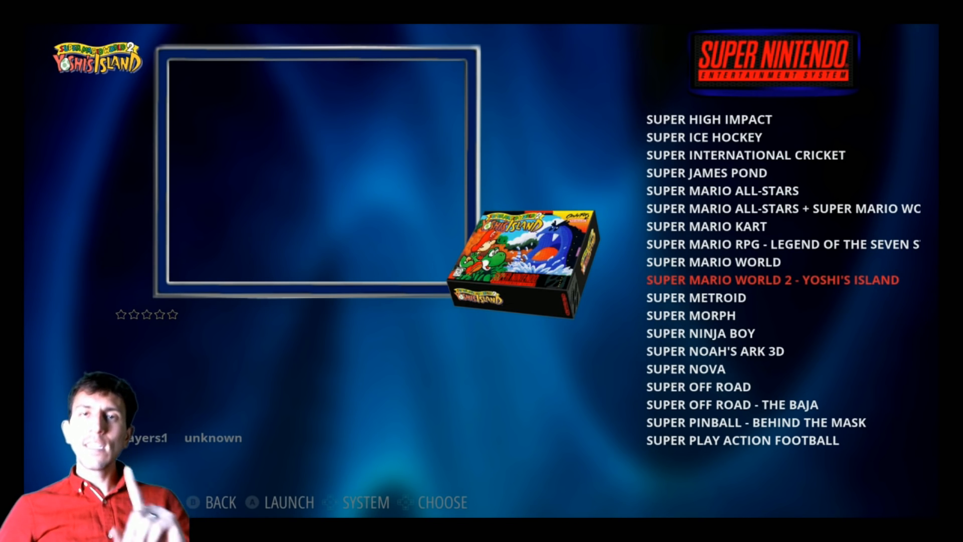
# Step: Reopen Super Nintendo from the system carousel and scroll the list to Street Fighter II Turbo
pyautogui.press('Escape')
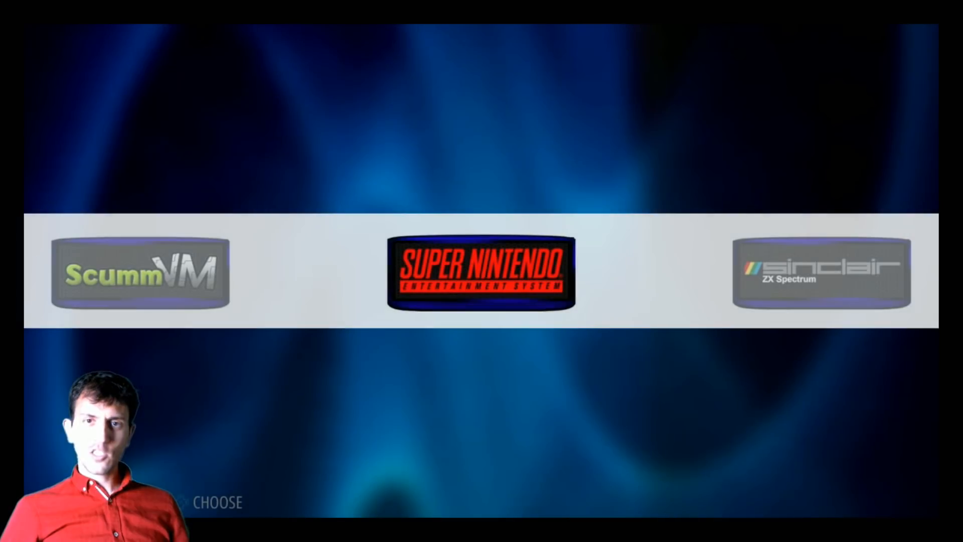
pyautogui.click(481, 271)
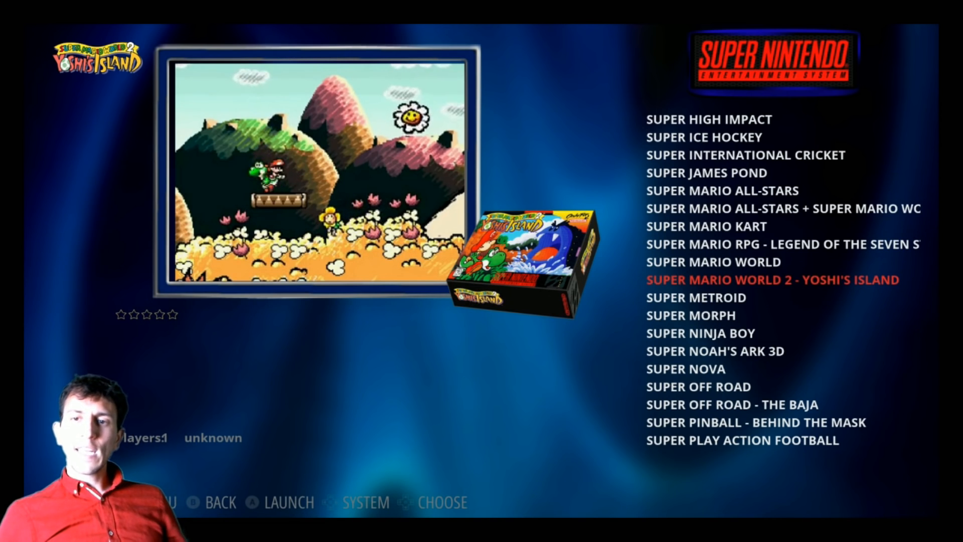
pyautogui.scroll(3)
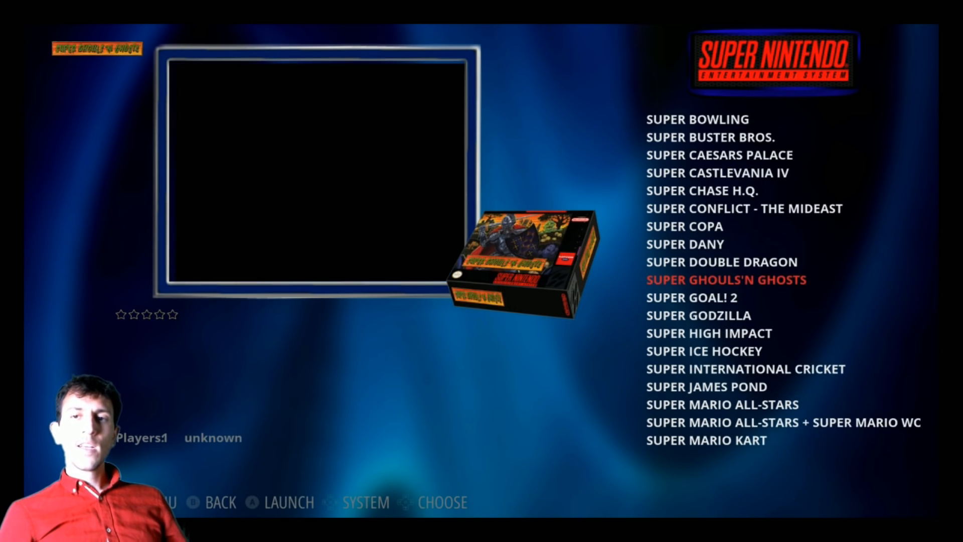
pyautogui.scroll(3)
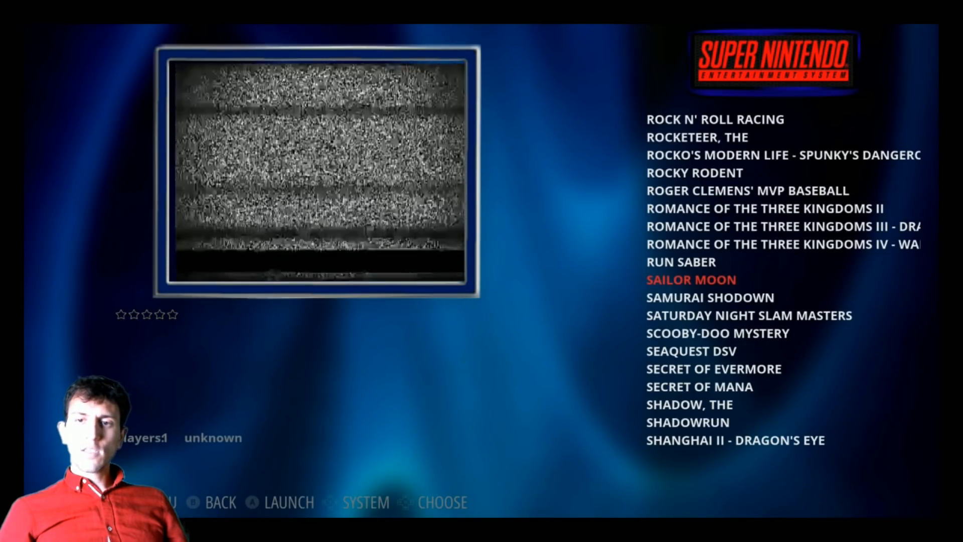
pyautogui.scroll(-3)
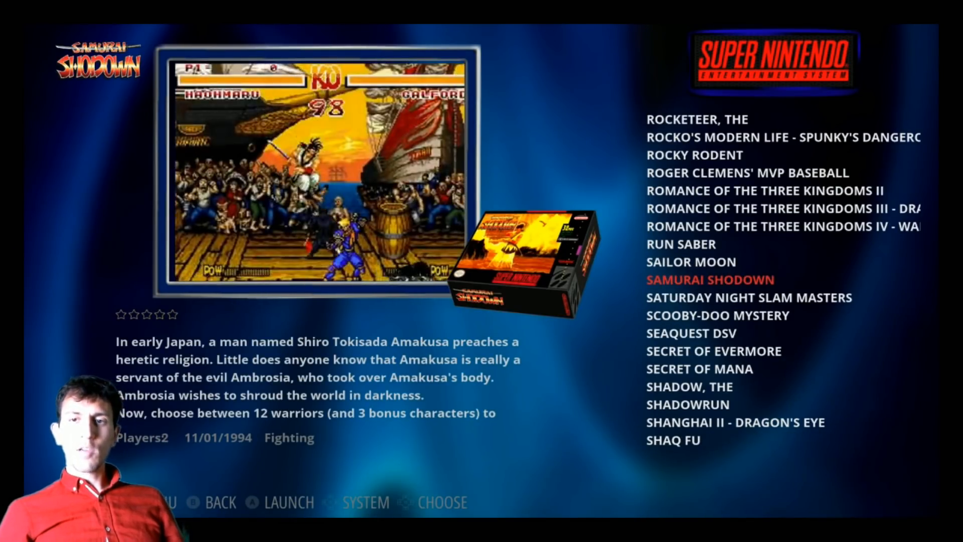
pyautogui.scroll(-3)
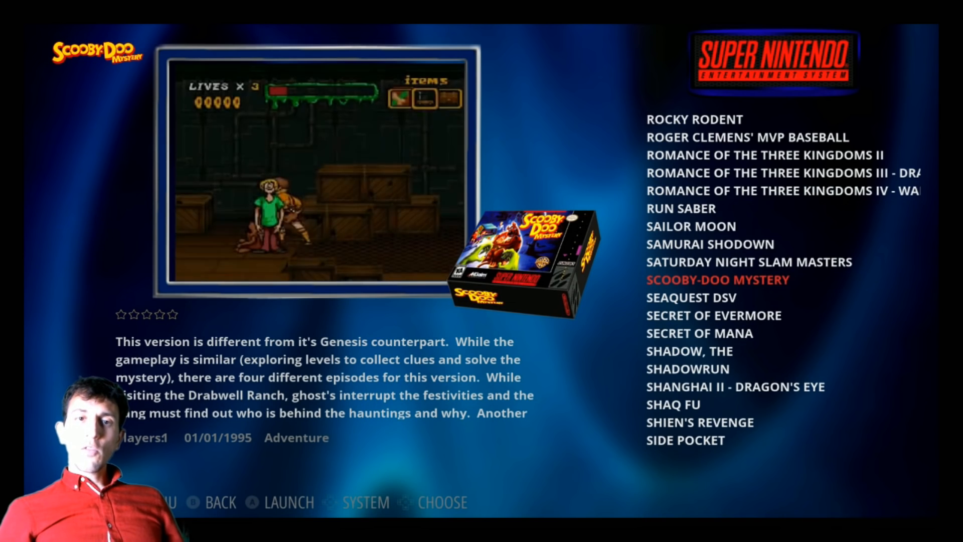
pyautogui.scroll(-3)
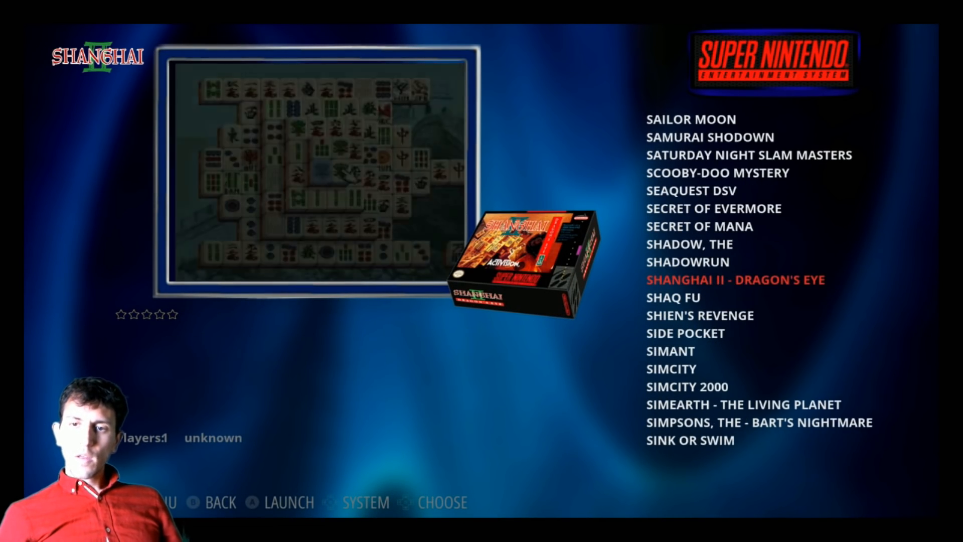
pyautogui.scroll(-3)
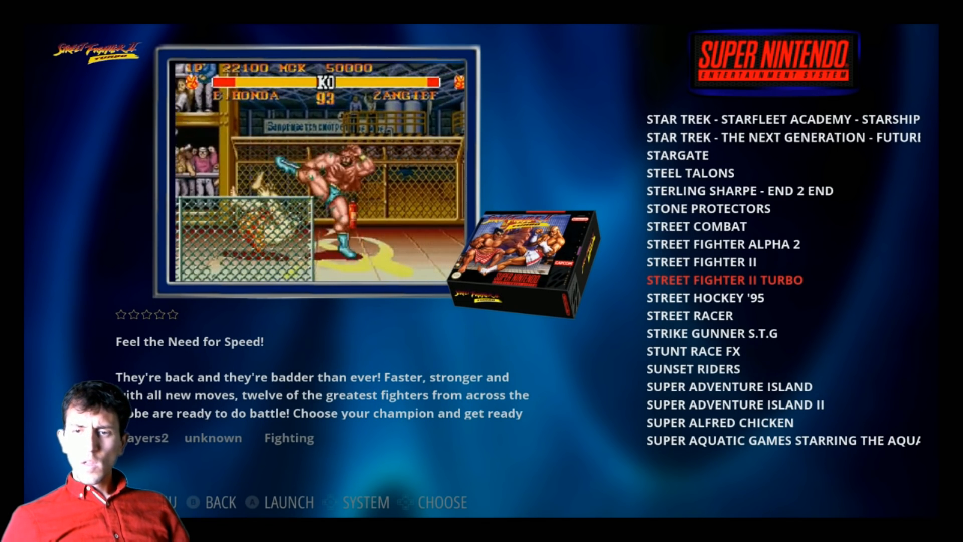
pyautogui.click(281, 503)
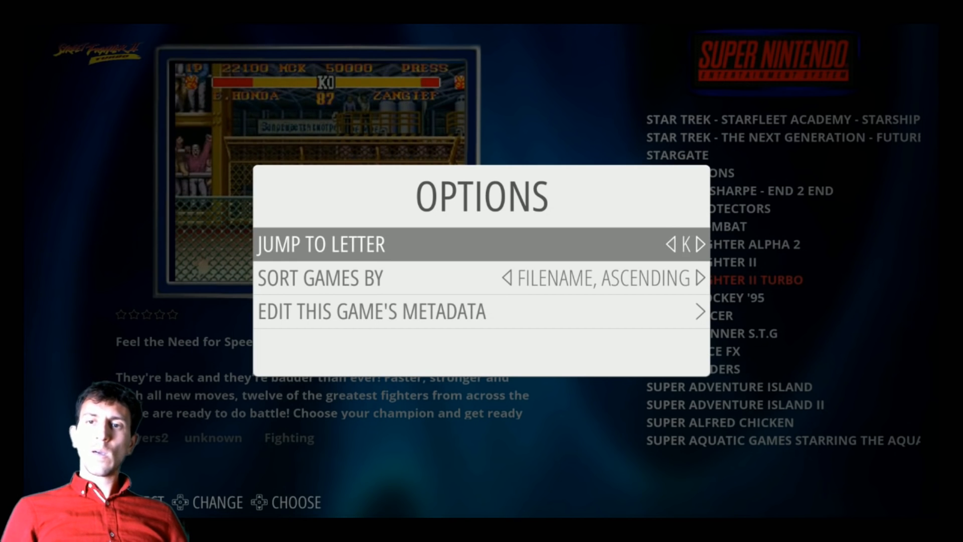
# Step: Confirm Jump to Letter J, landing on Jeopardy! - Deluxe Edition
pyautogui.click(673, 244)
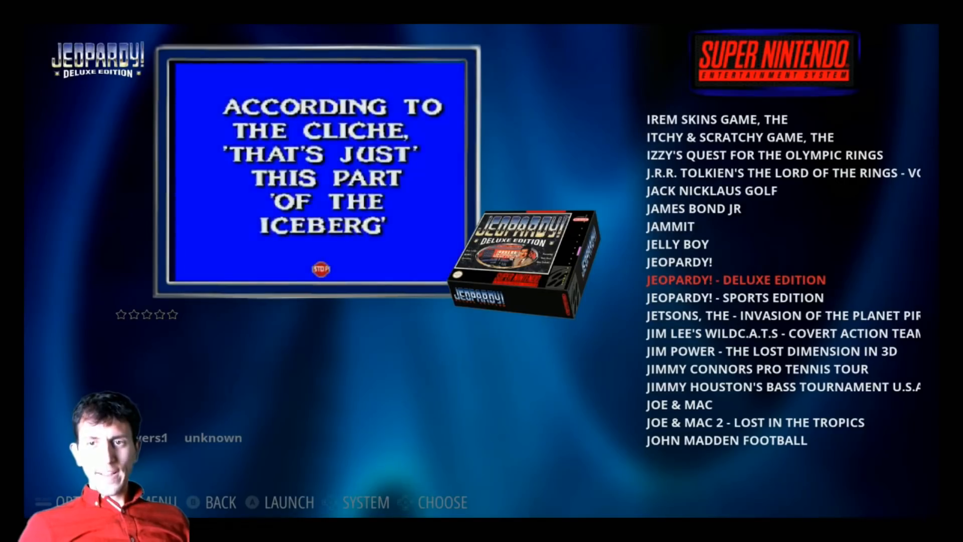
# Step: Scroll from Super Nintendo to the Sinclair ZX Spectrum on the system carousel
pyautogui.scroll(-3)
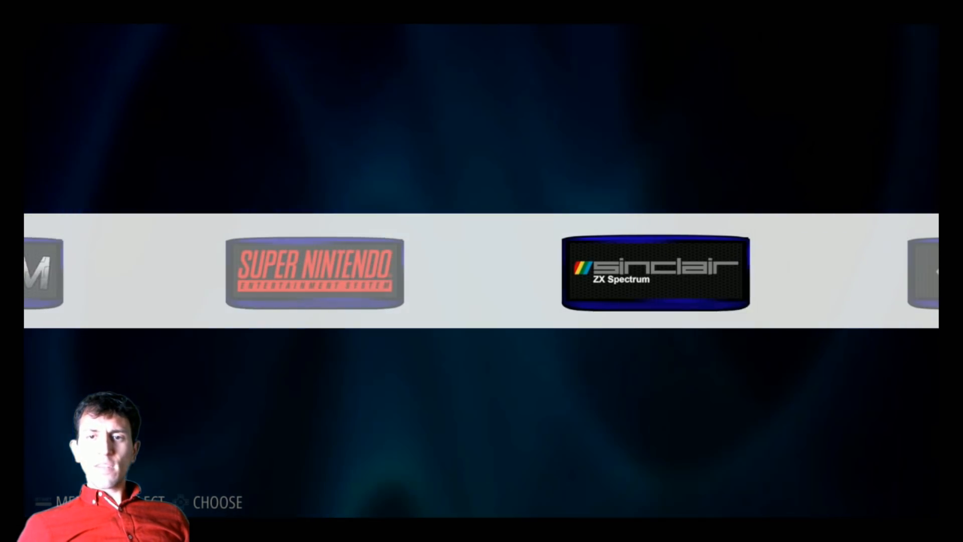
pyautogui.hscroll(3)
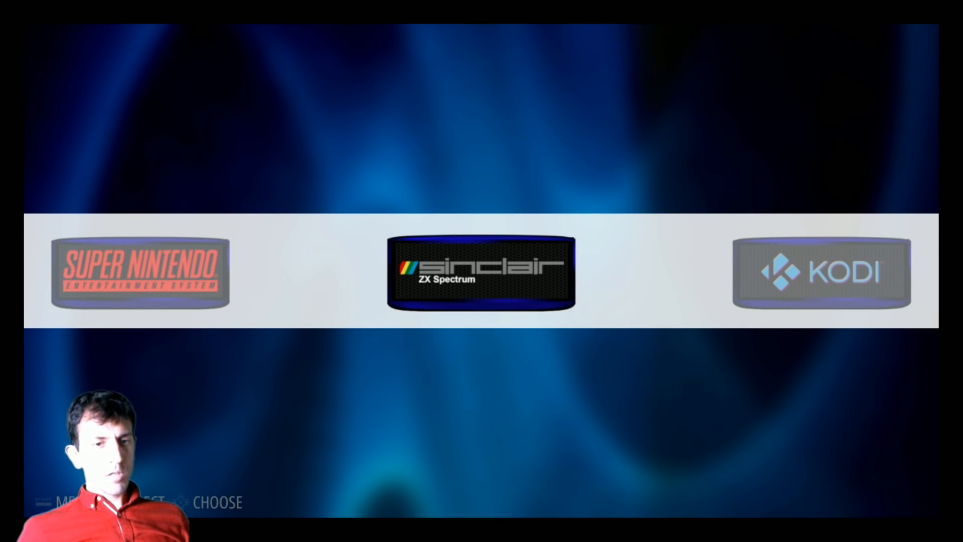